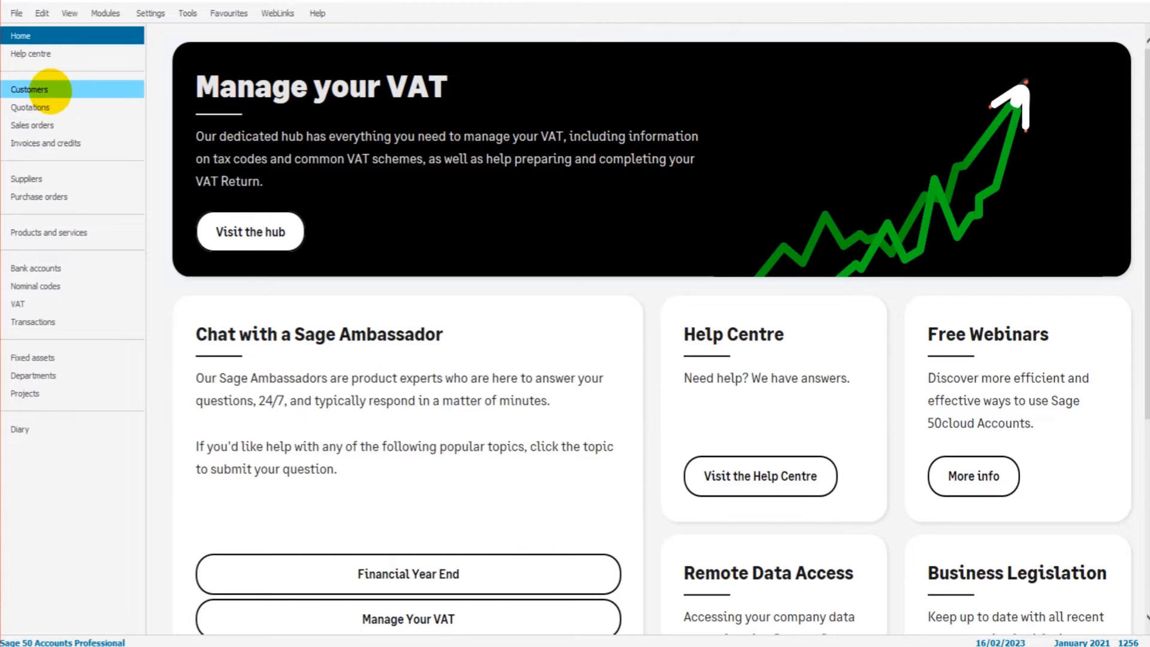
Add customer account EXA001 named Example Customer 1 and save it
{"action": "left_click", "coordinate": [29, 89]}
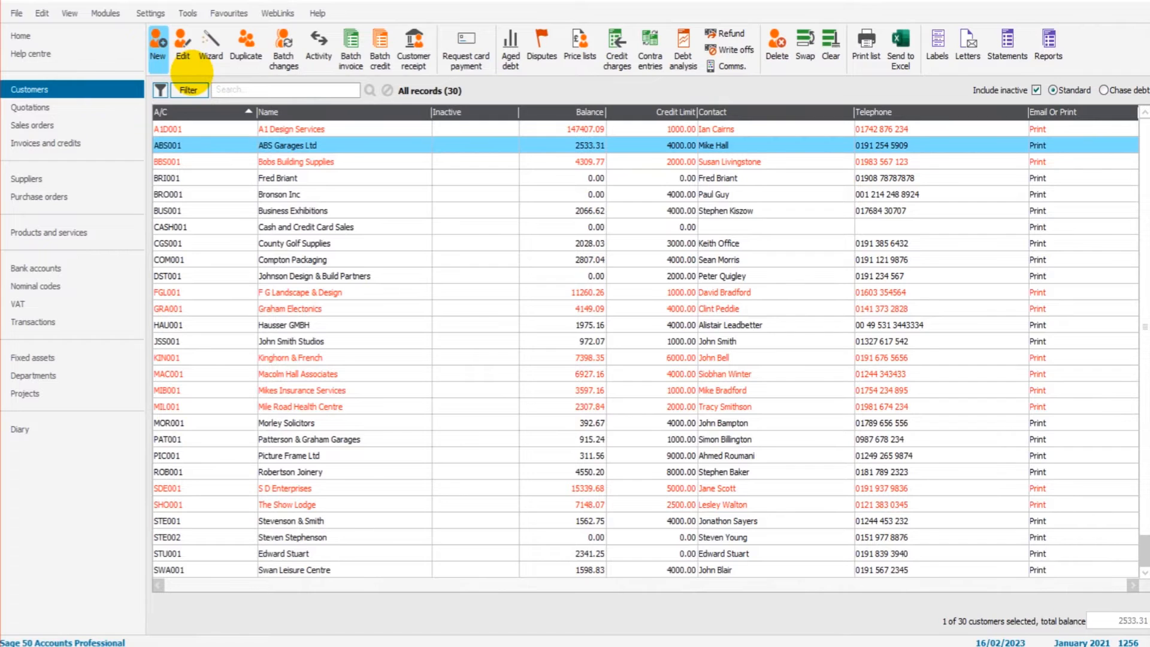
{"action": "left_click", "coordinate": [157, 41]}
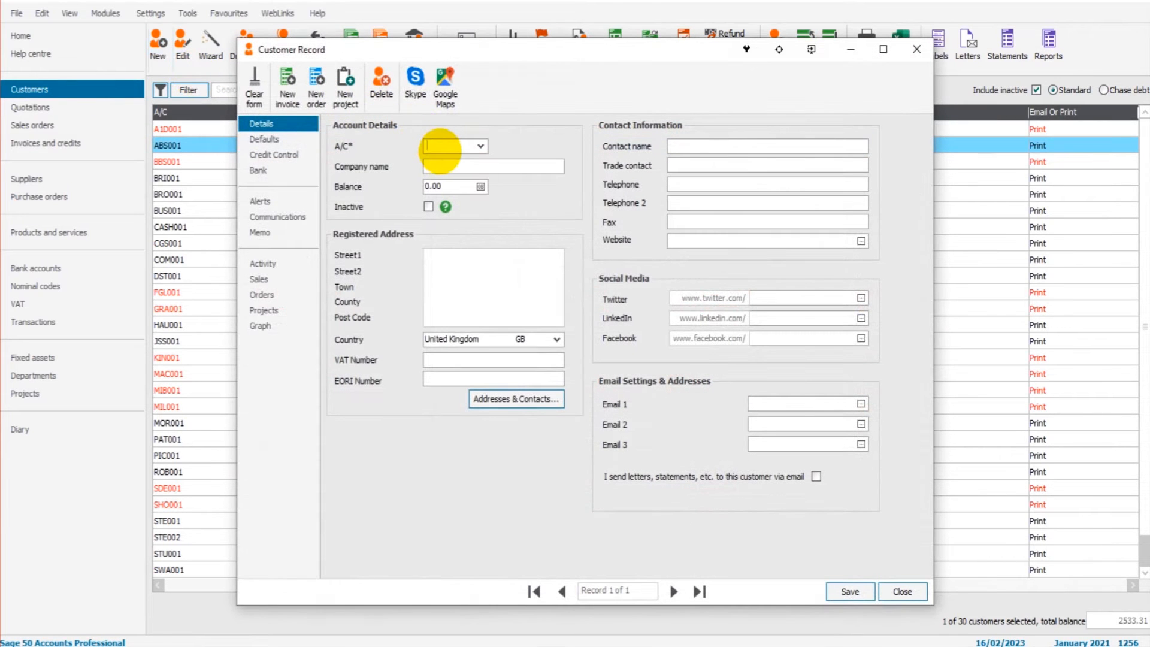
{"action": "type", "text": "EXA001"}
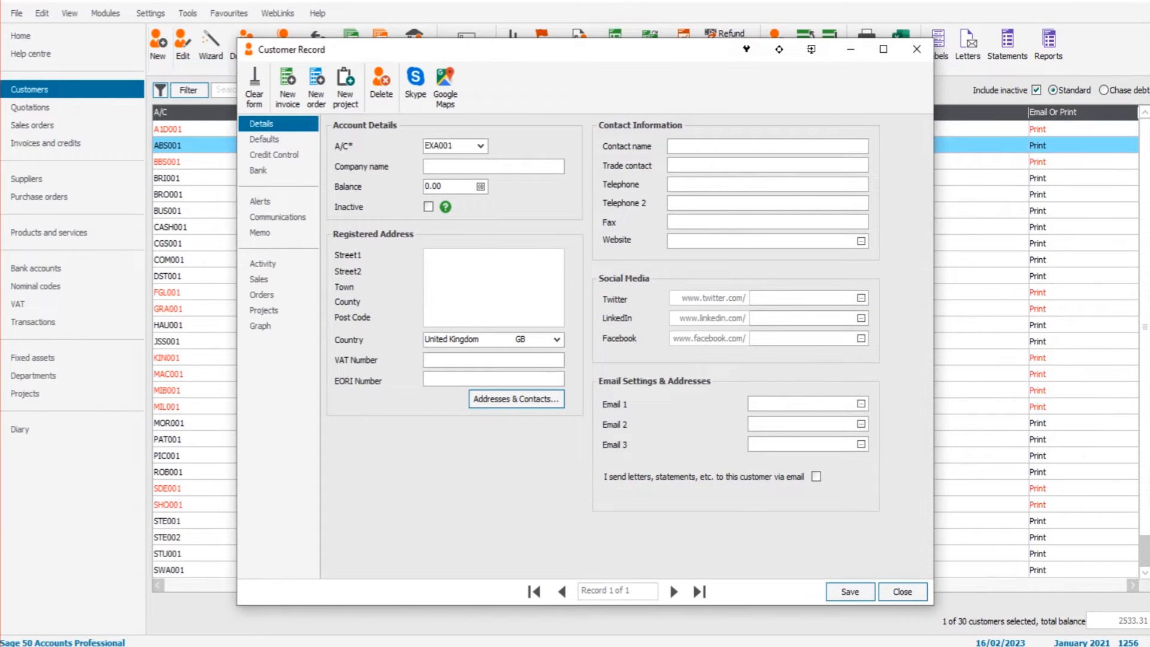
{"action": "type", "text": "E"}
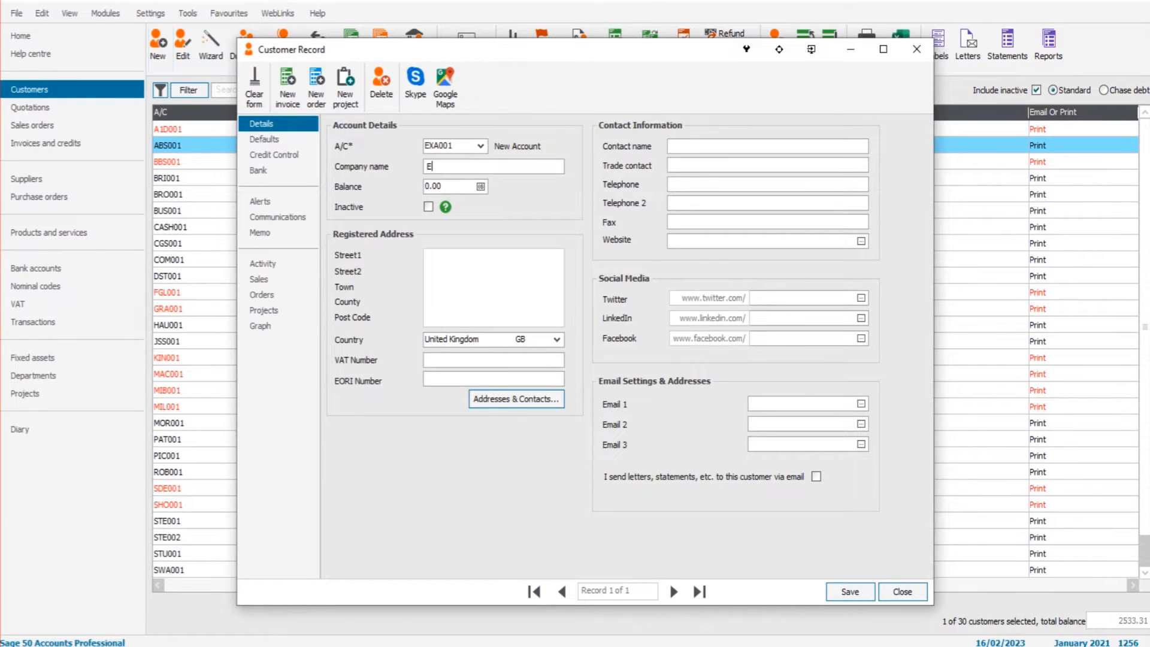
{"action": "type", "text": "xample"}
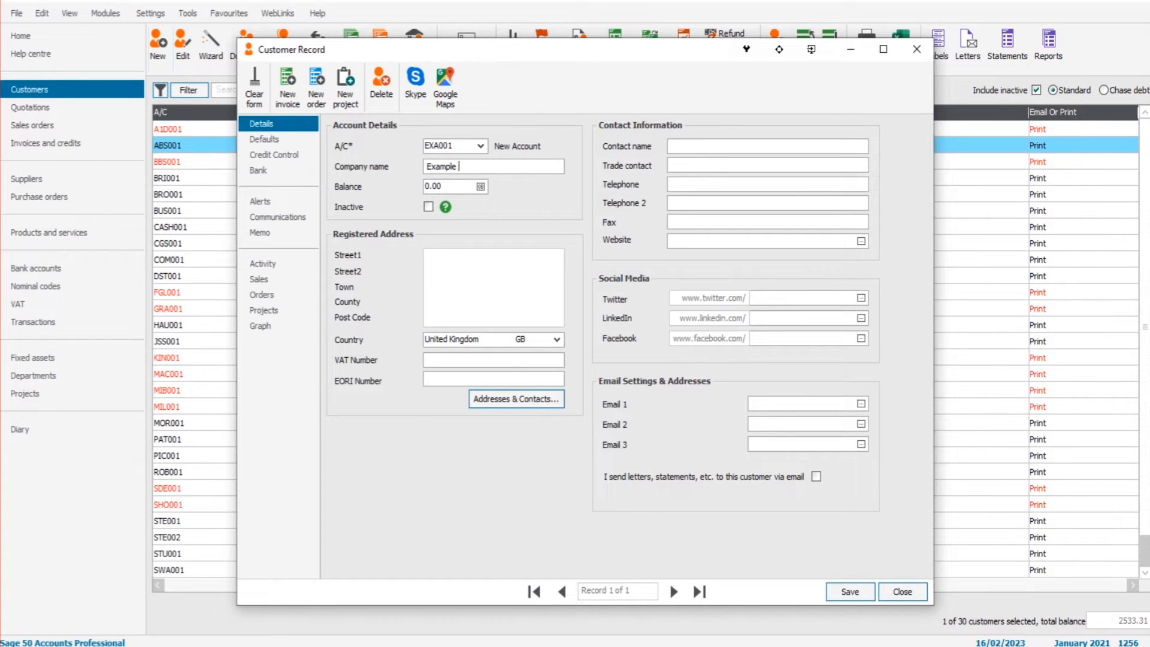
{"action": "type", "text": "Customer"}
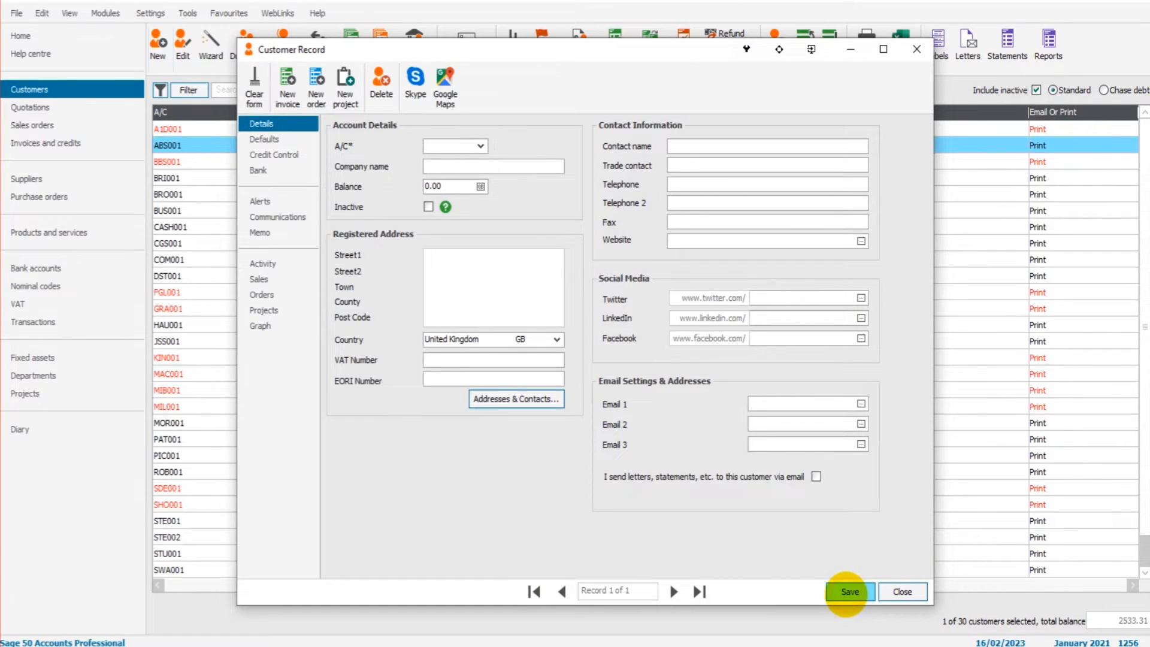
{"action": "left_click", "coordinate": [850, 592]}
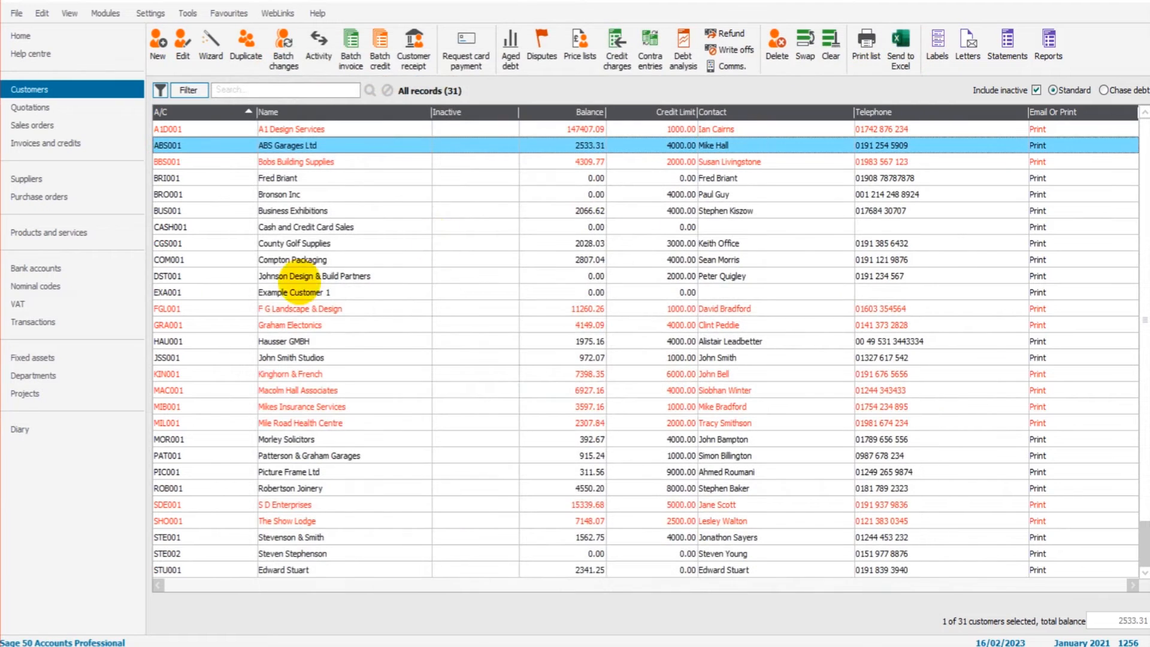
{"action": "left_click", "coordinate": [293, 292]}
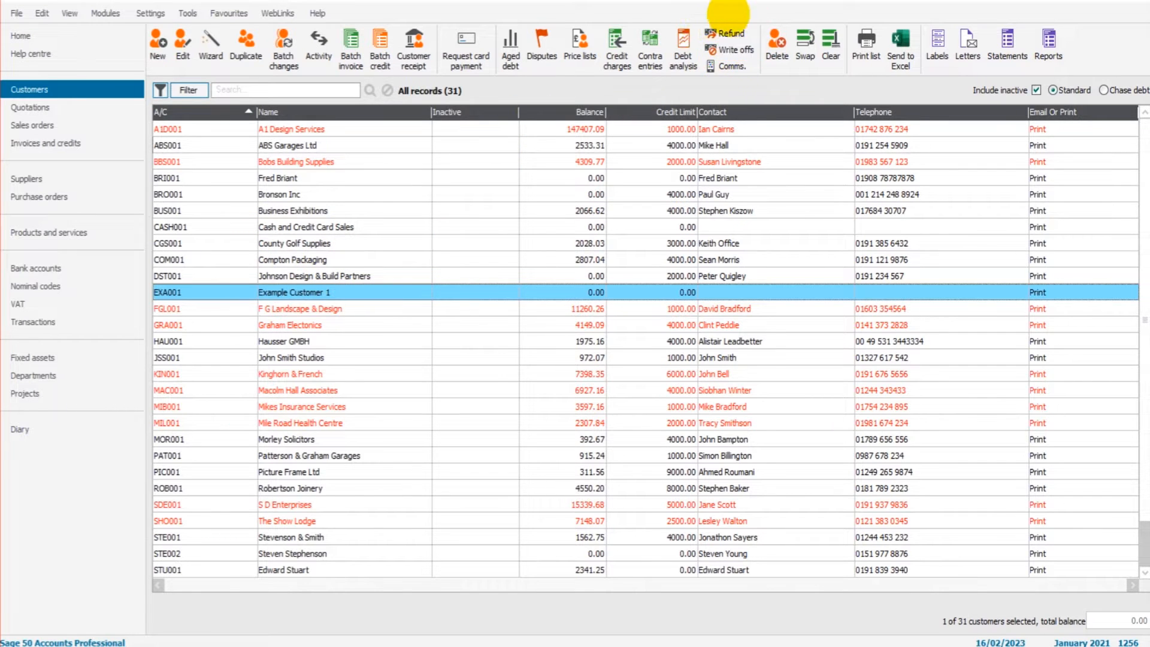
{"action": "mouse_move", "coordinate": [731, 49]}
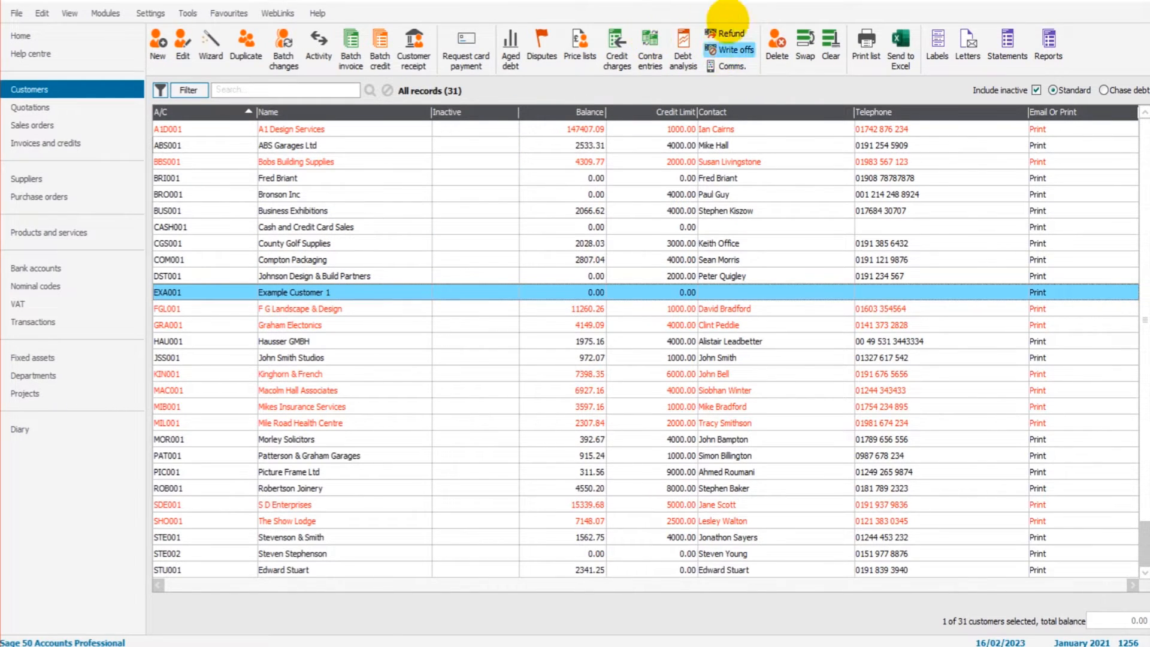
{"action": "mouse_move", "coordinate": [650, 44]}
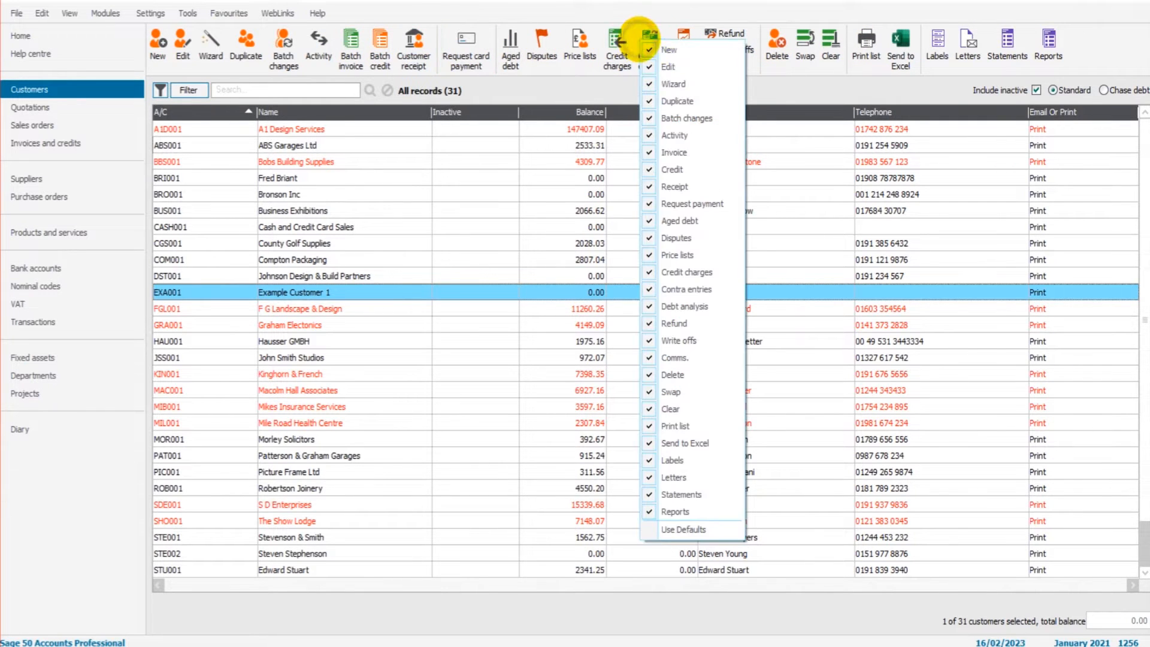
{"action": "mouse_move", "coordinate": [675, 324]}
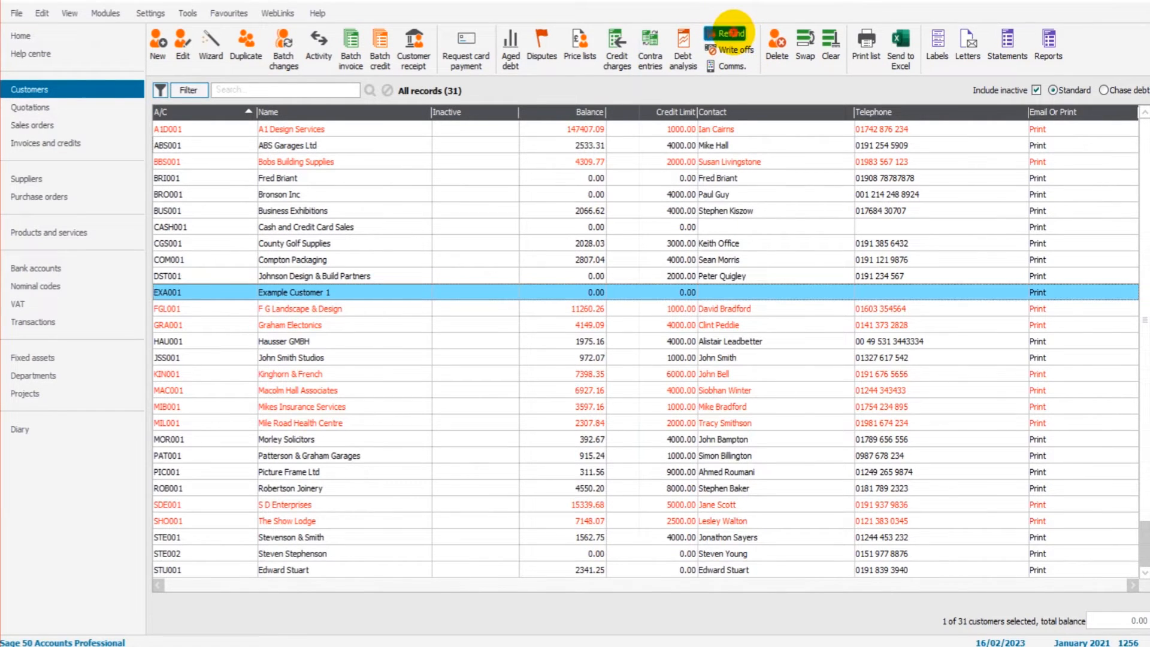
{"action": "left_click", "coordinate": [729, 32]}
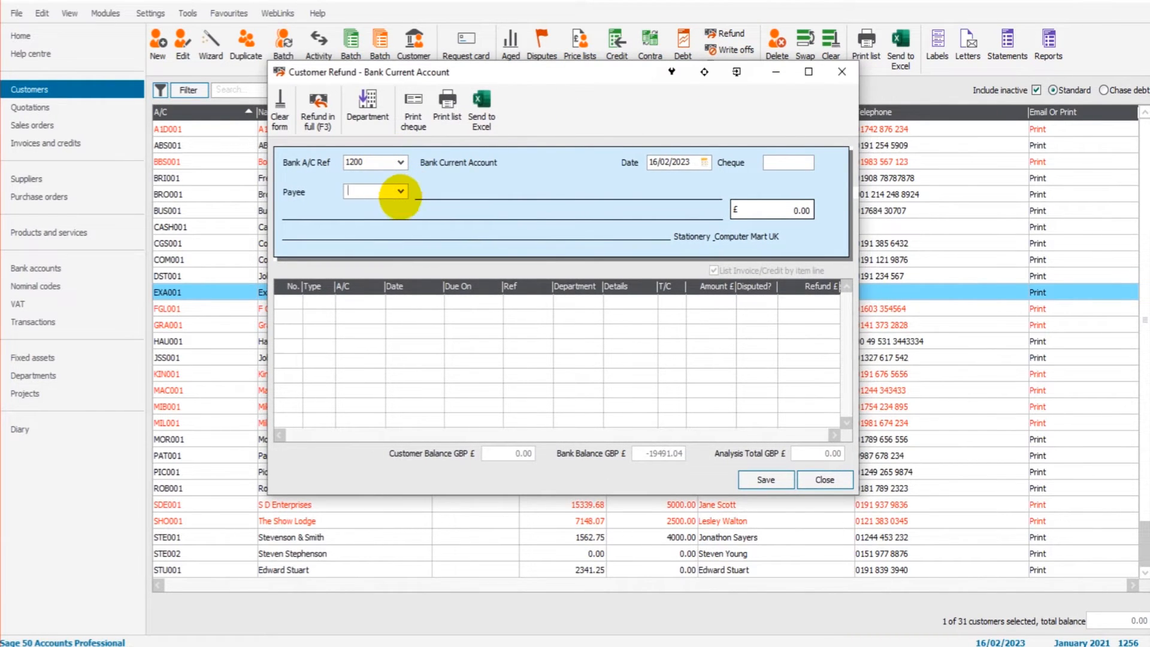
{"action": "type", "text": "EXA001"}
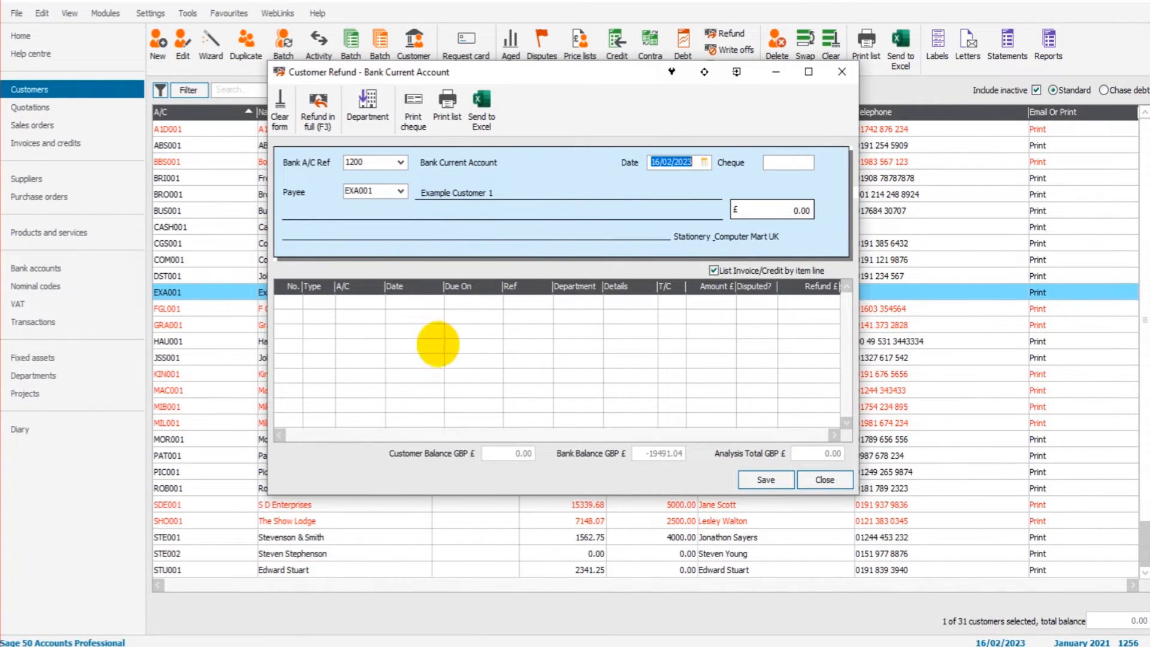
{"action": "mouse_move", "coordinate": [675, 287]}
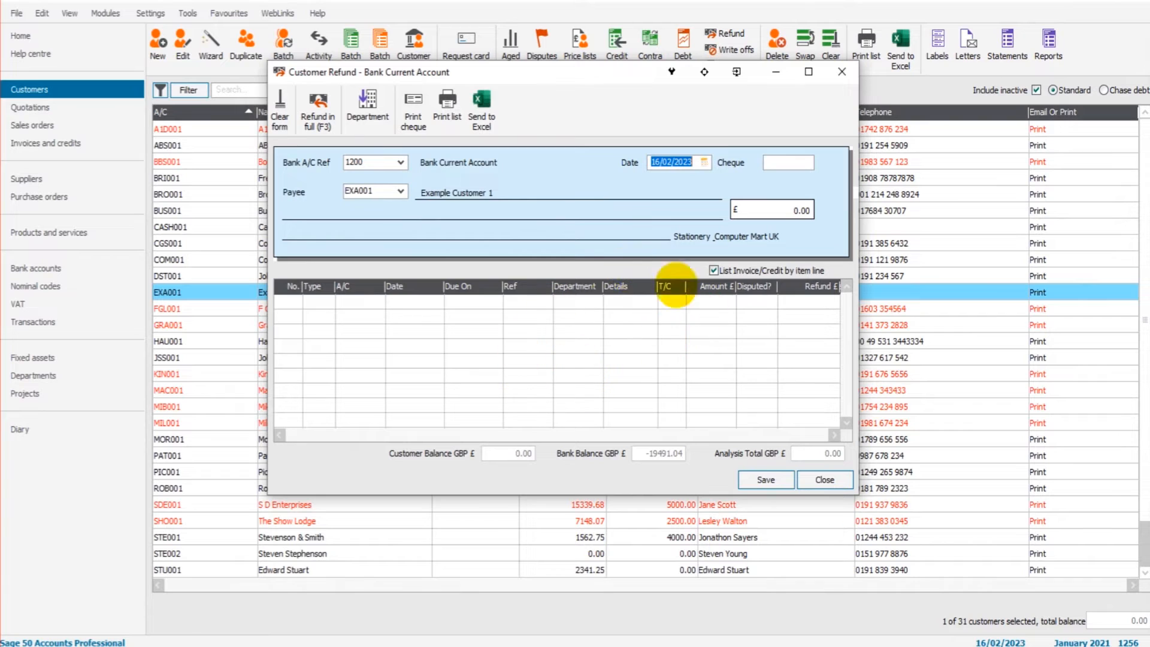
{"action": "mouse_move", "coordinate": [621, 323]}
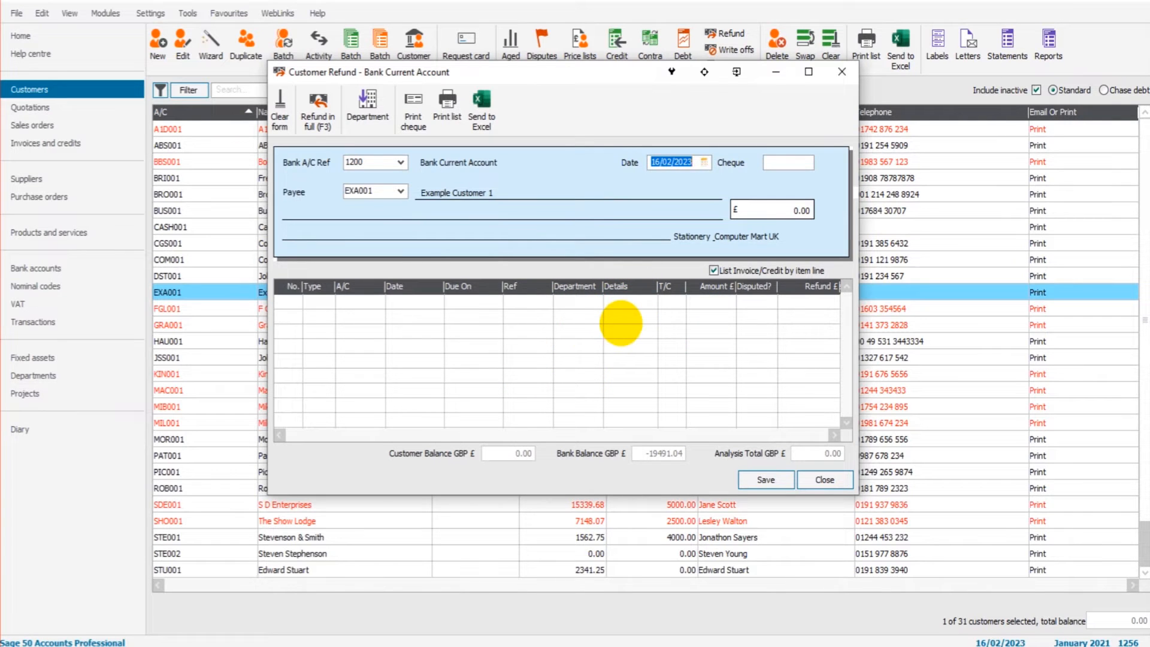
{"action": "mouse_move", "coordinate": [841, 72]}
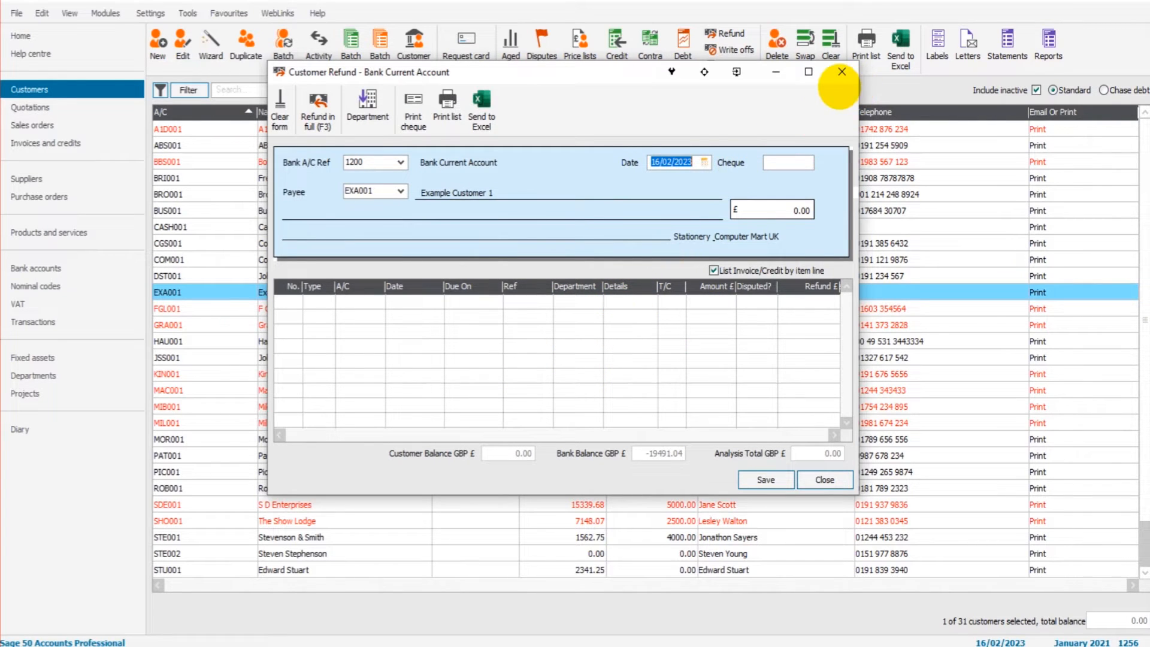
{"action": "left_click", "coordinate": [842, 72]}
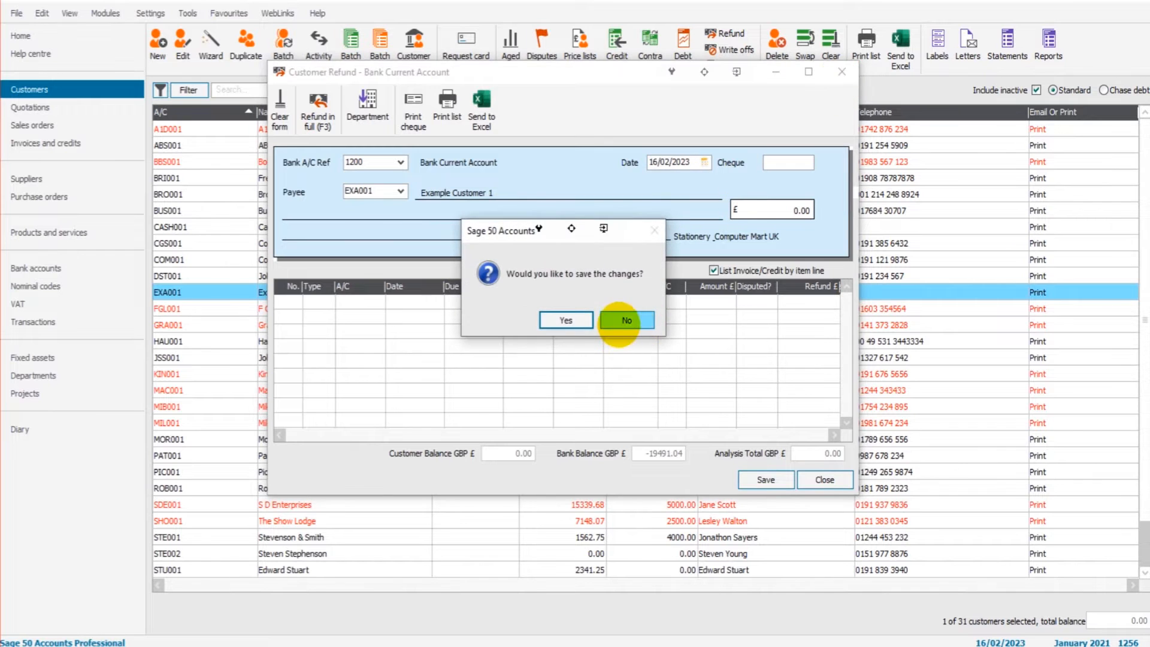
{"action": "left_click", "coordinate": [626, 320]}
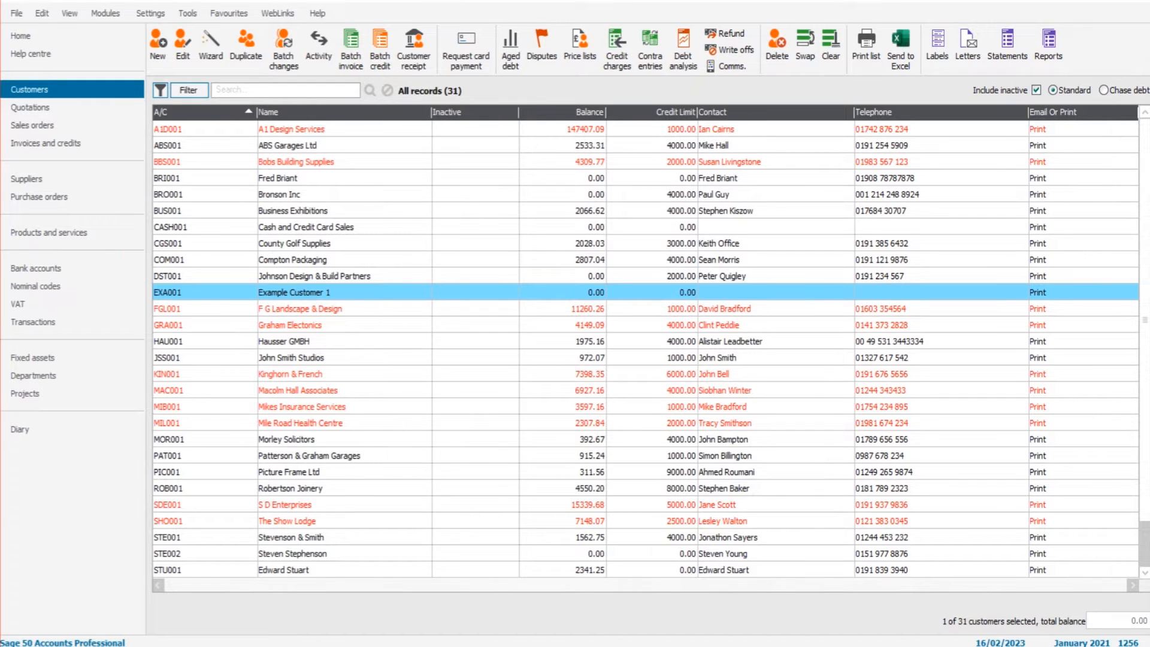
Save credit note 1234 for 500.00 net, accepting the financial-year warning
{"action": "left_click", "coordinate": [379, 45]}
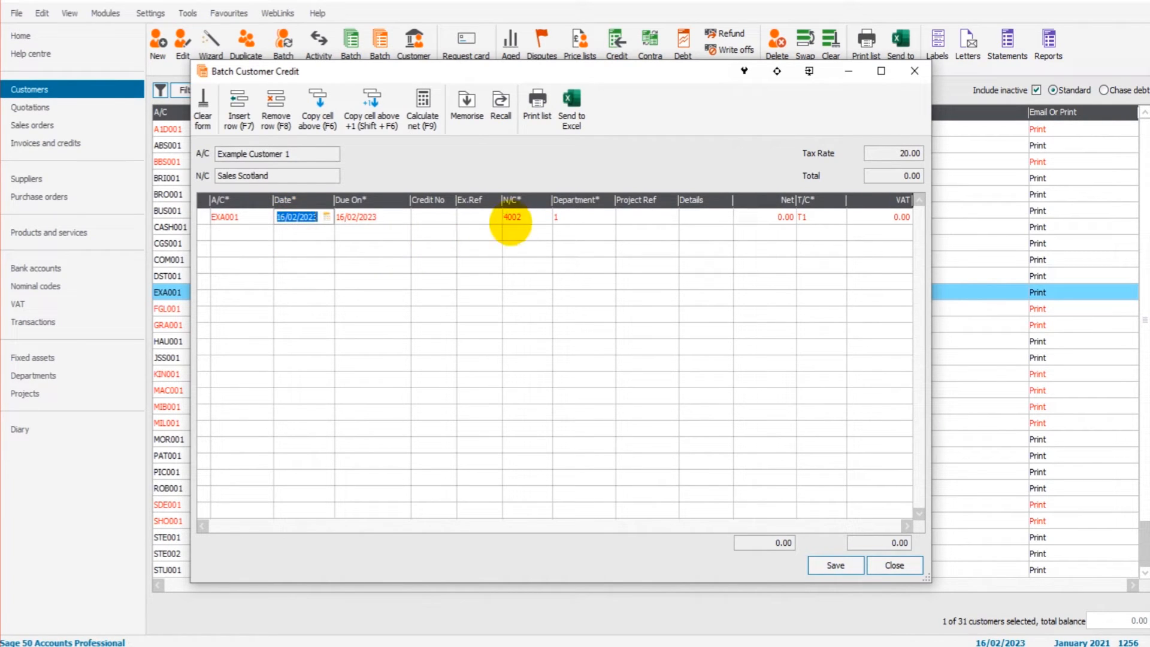
{"action": "left_click", "coordinate": [771, 217]}
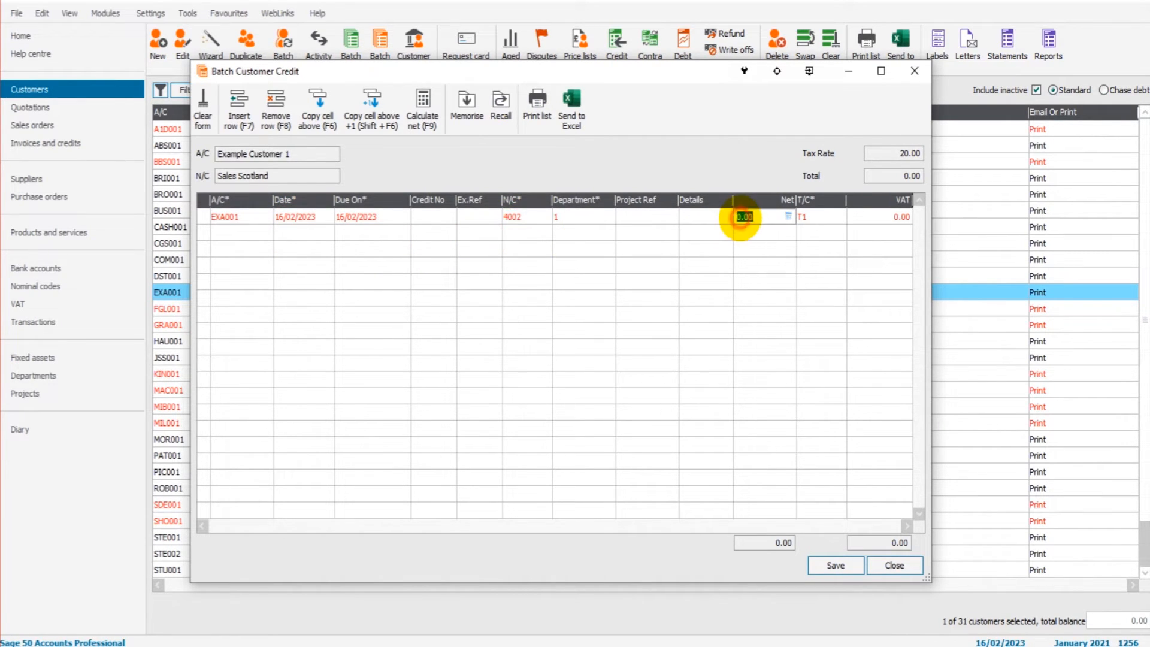
{"action": "type", "text": "500"}
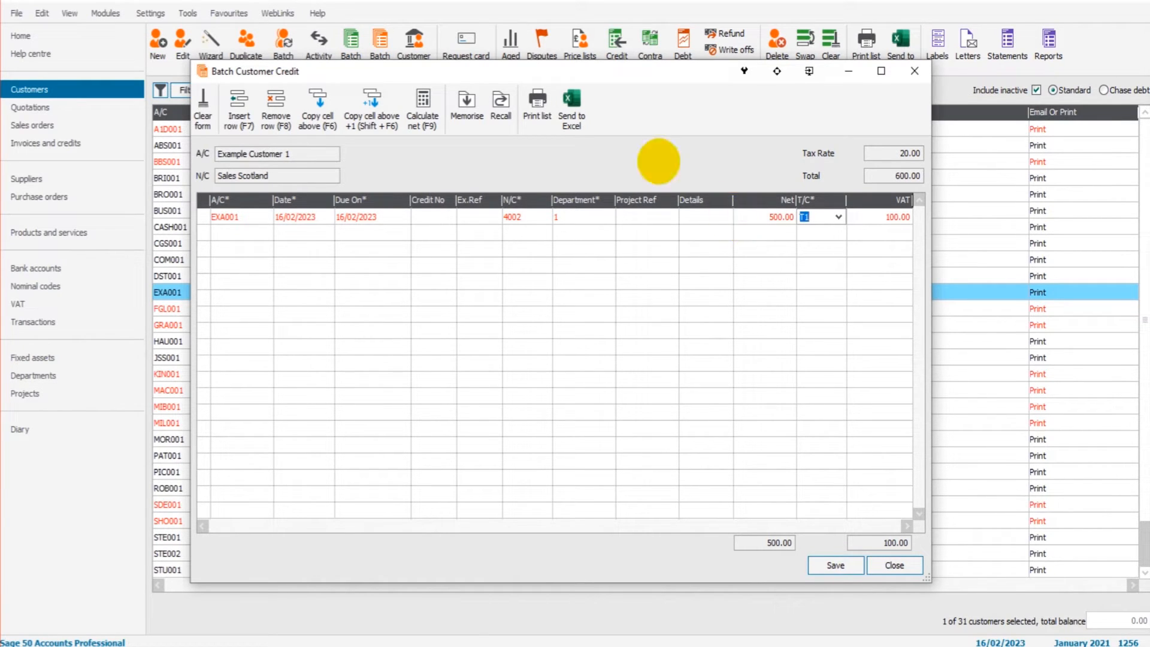
{"action": "mouse_move", "coordinate": [382, 216]}
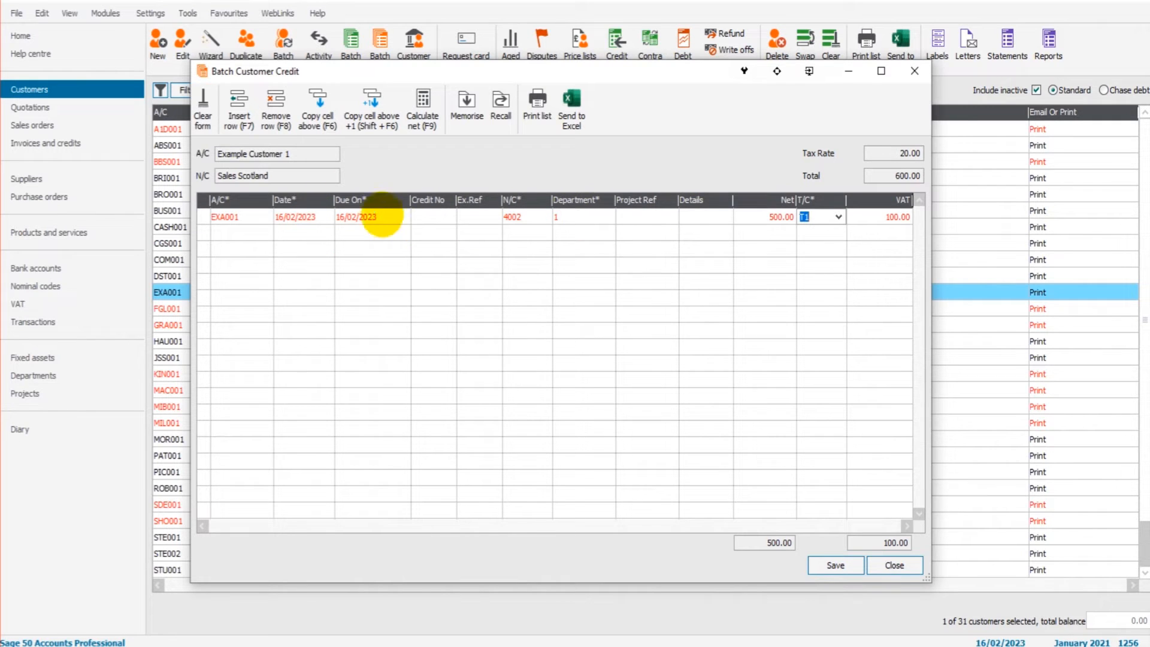
{"action": "mouse_move", "coordinate": [859, 235]}
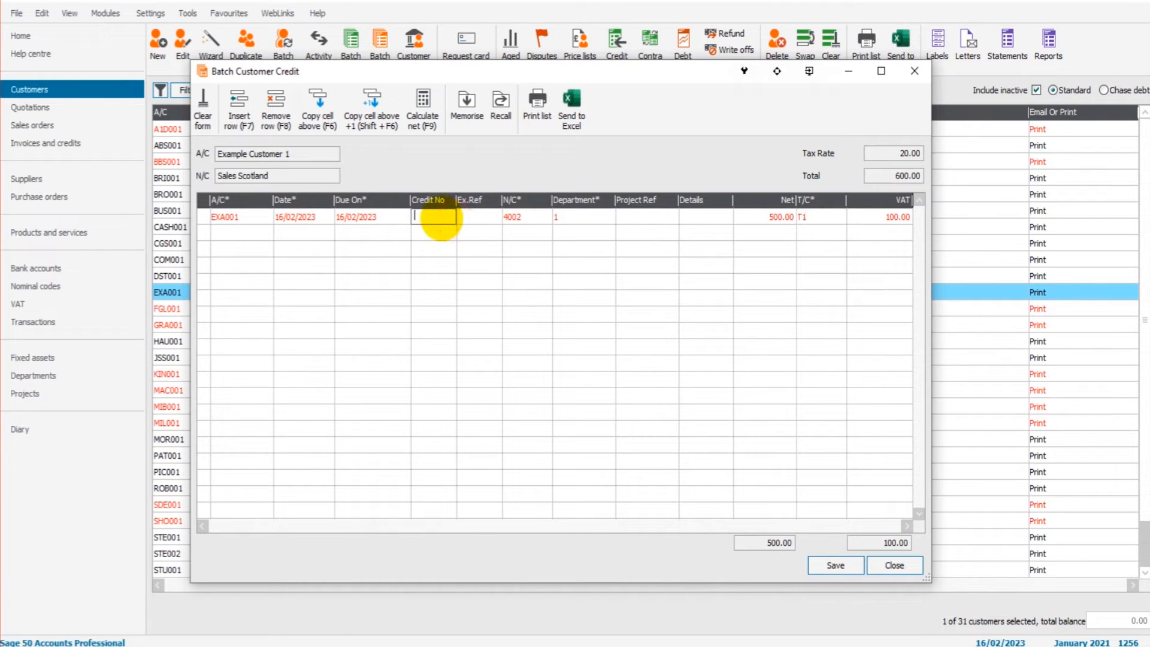
{"action": "type", "text": "1234"}
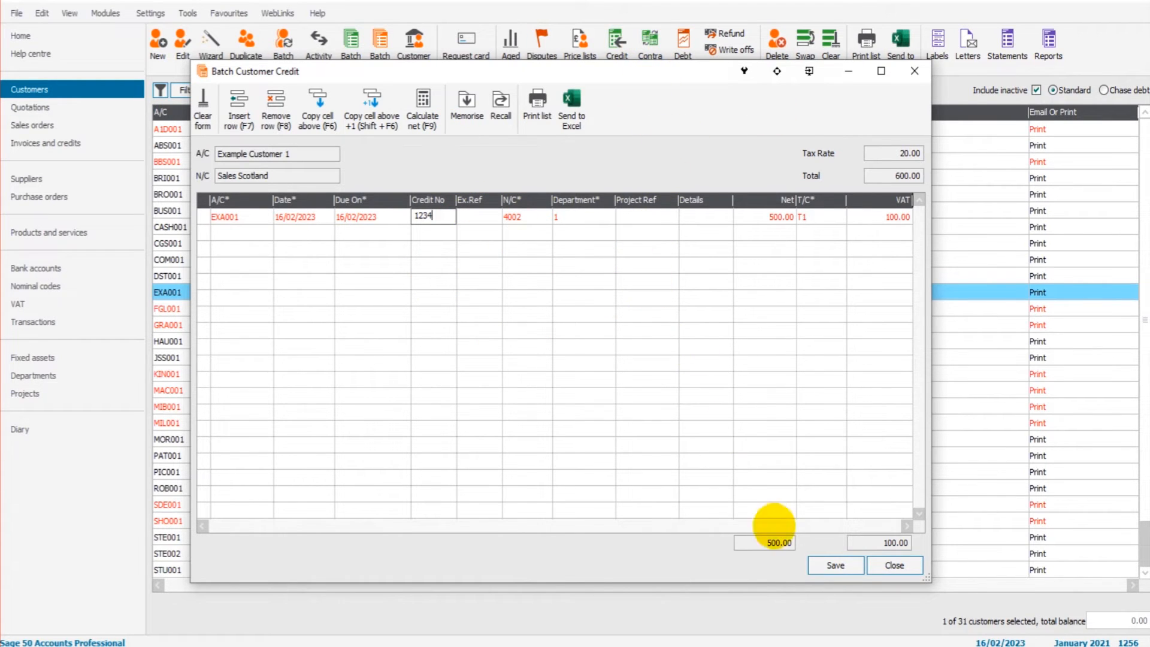
{"action": "left_click", "coordinate": [836, 565]}
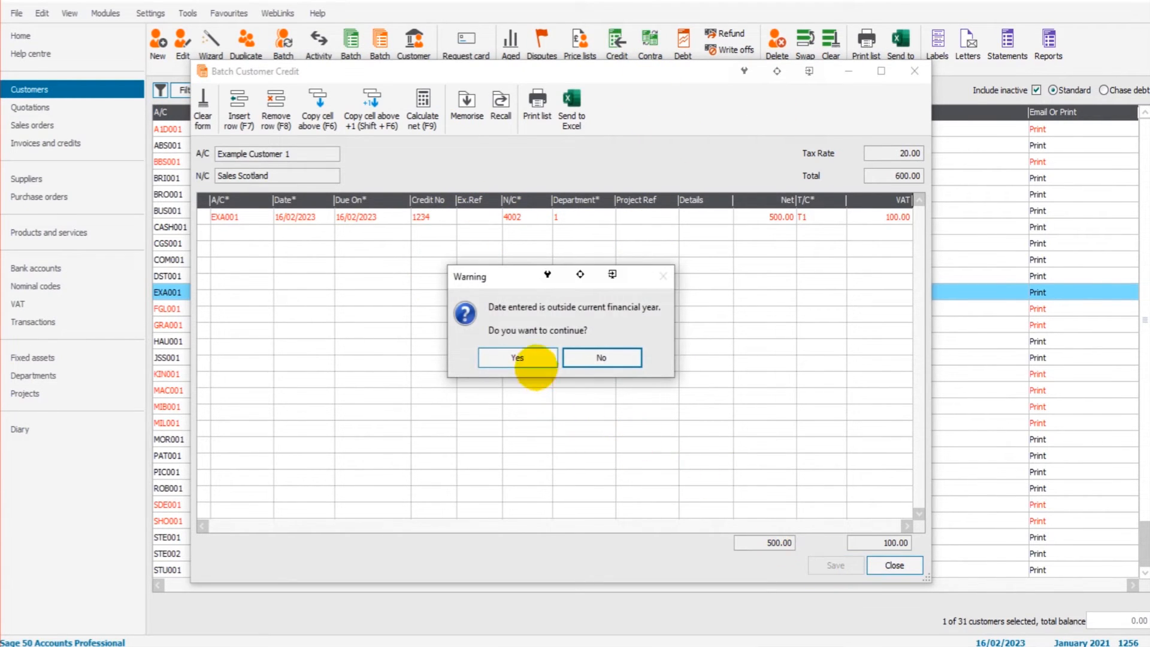
{"action": "left_click", "coordinate": [518, 357]}
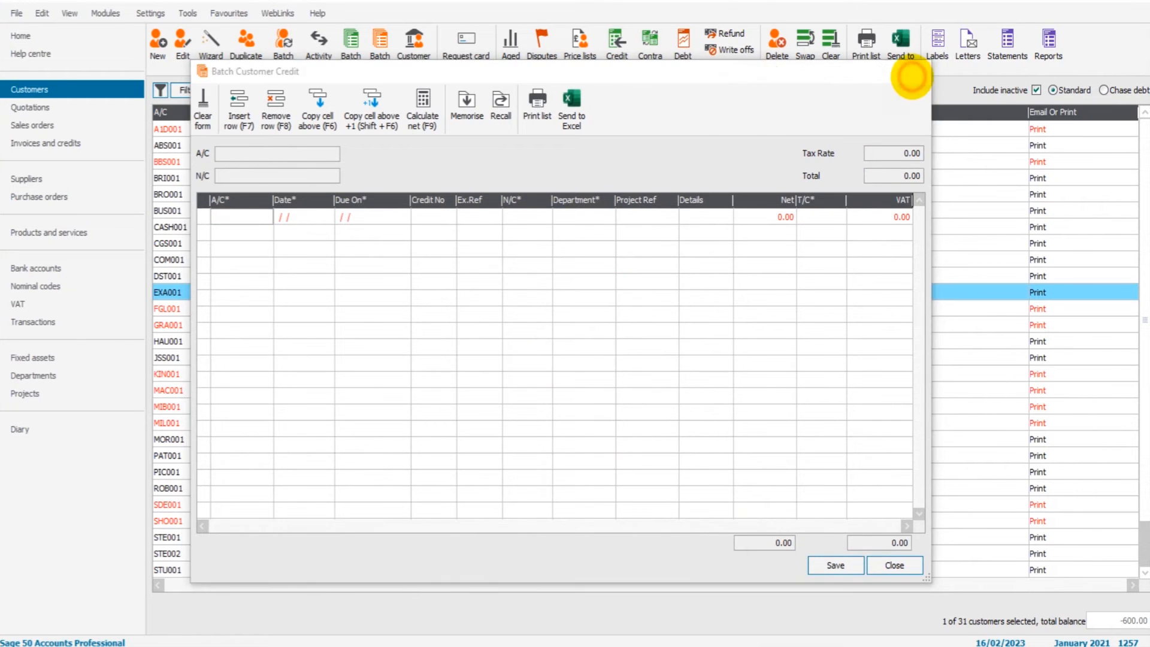
{"action": "left_click", "coordinate": [895, 565]}
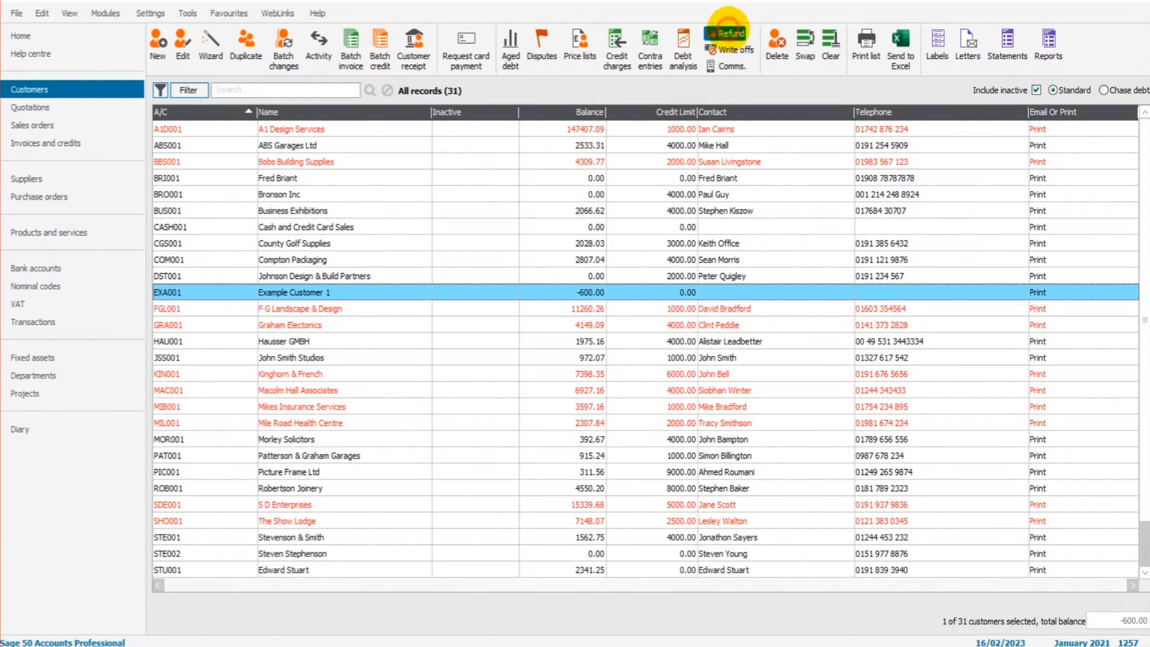
Refund the 600.00 credit note in full with reference BACS and save
{"action": "left_click", "coordinate": [732, 33]}
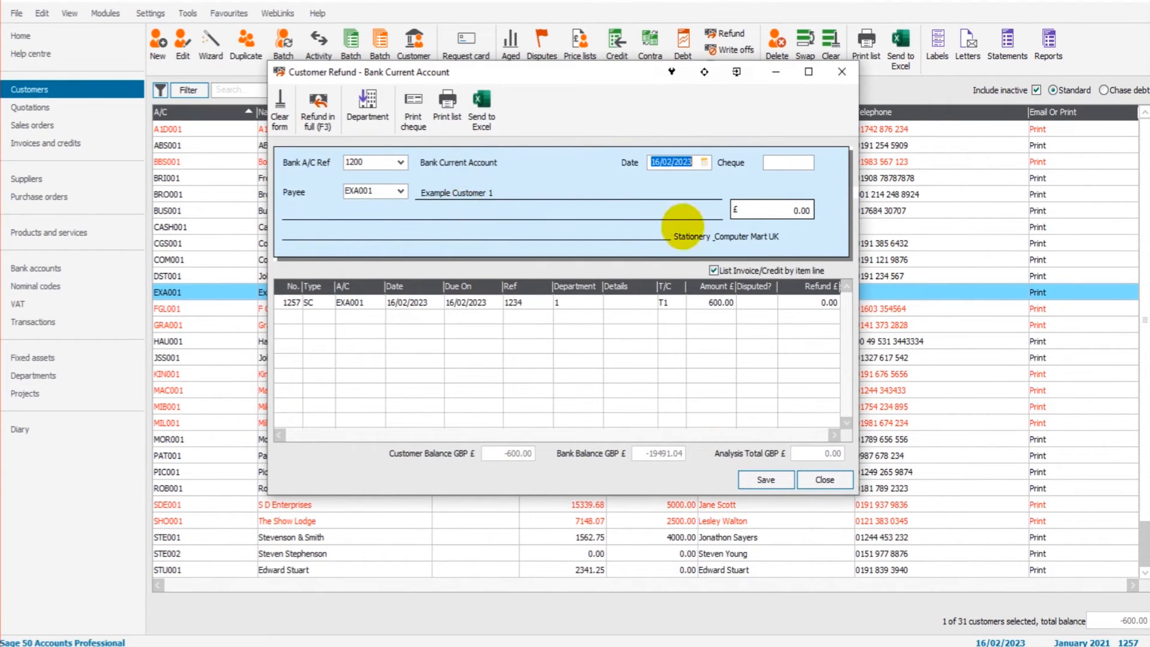
{"action": "mouse_move", "coordinate": [434, 313]}
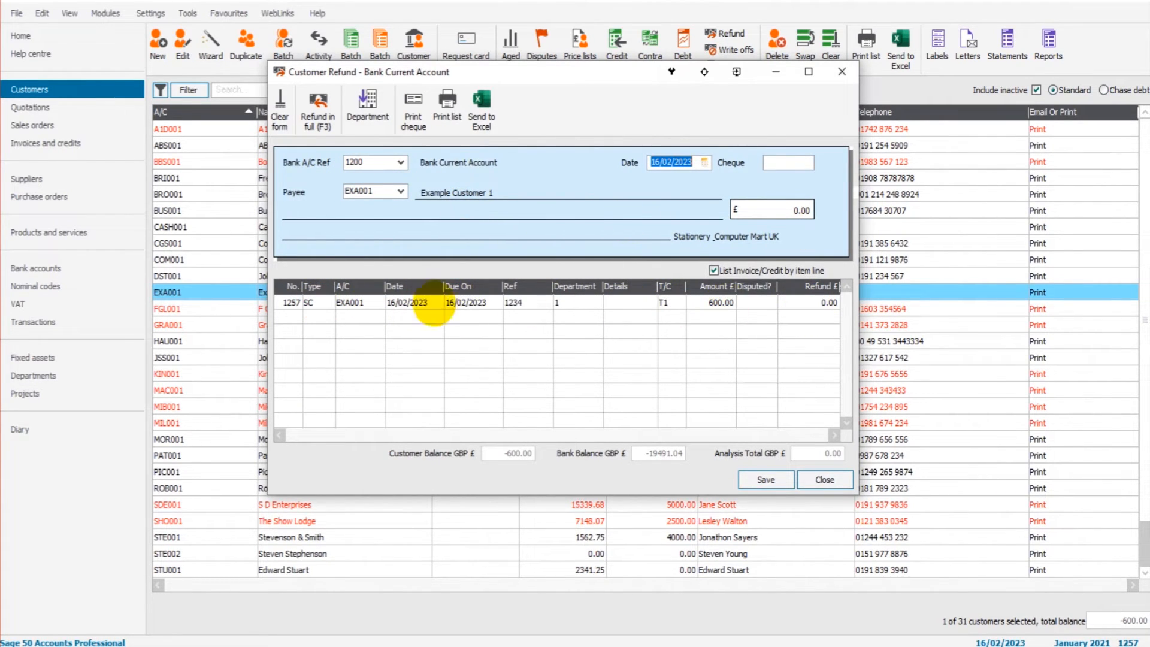
{"action": "left_click", "coordinate": [802, 302]}
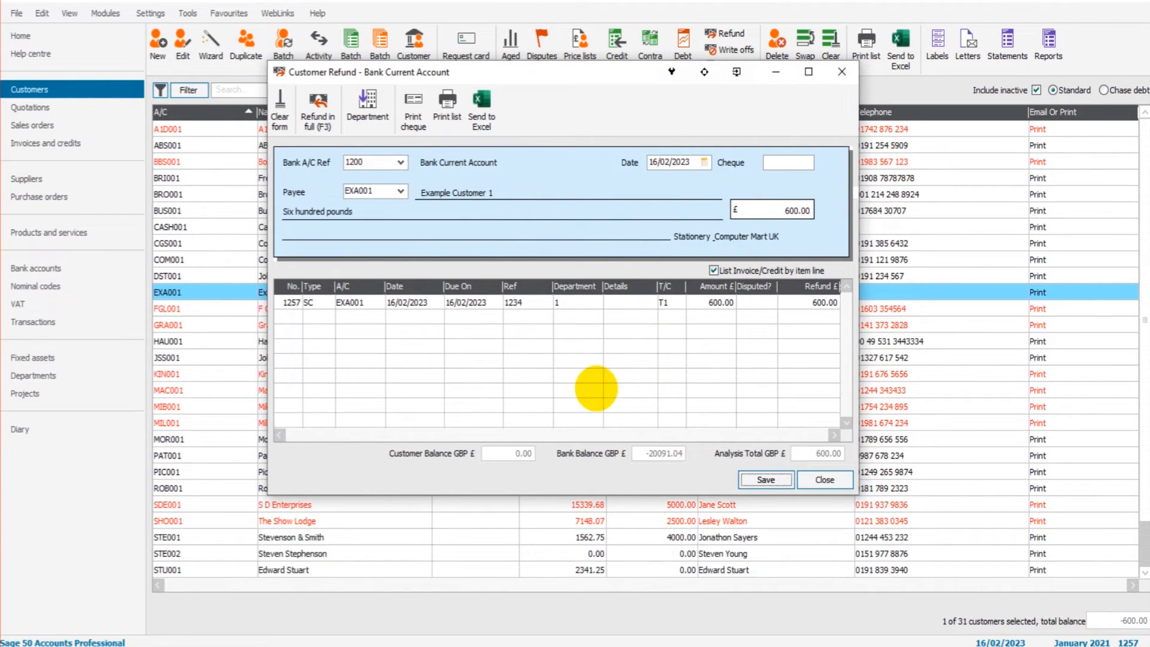
{"action": "mouse_move", "coordinate": [704, 380]}
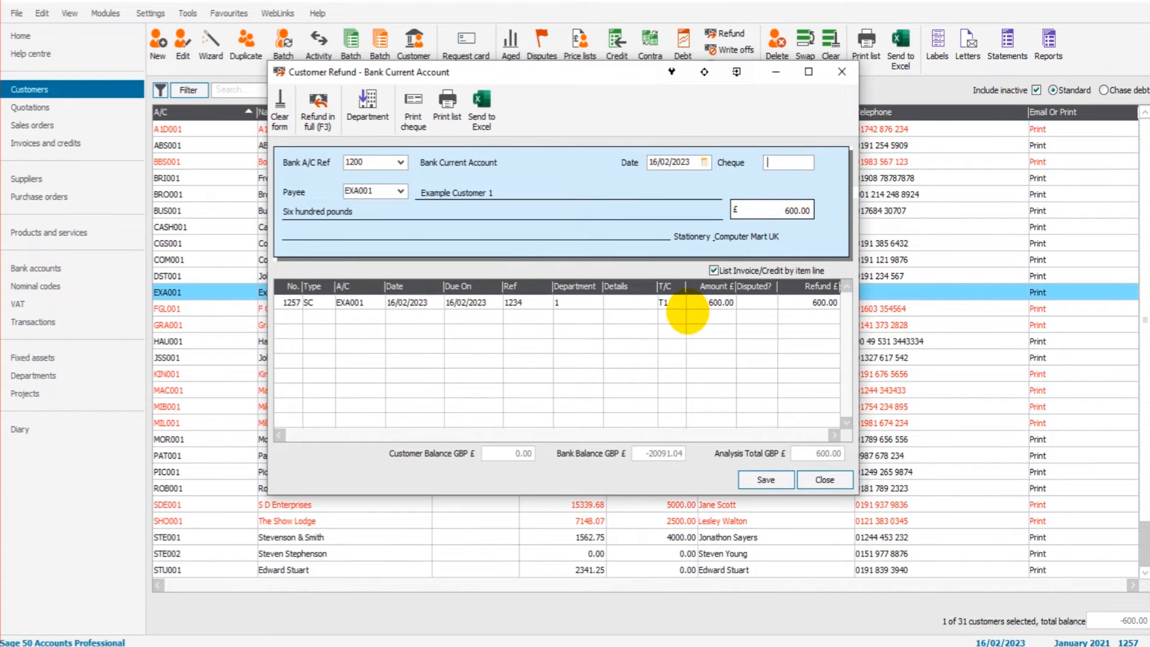
{"action": "type", "text": "BACS"}
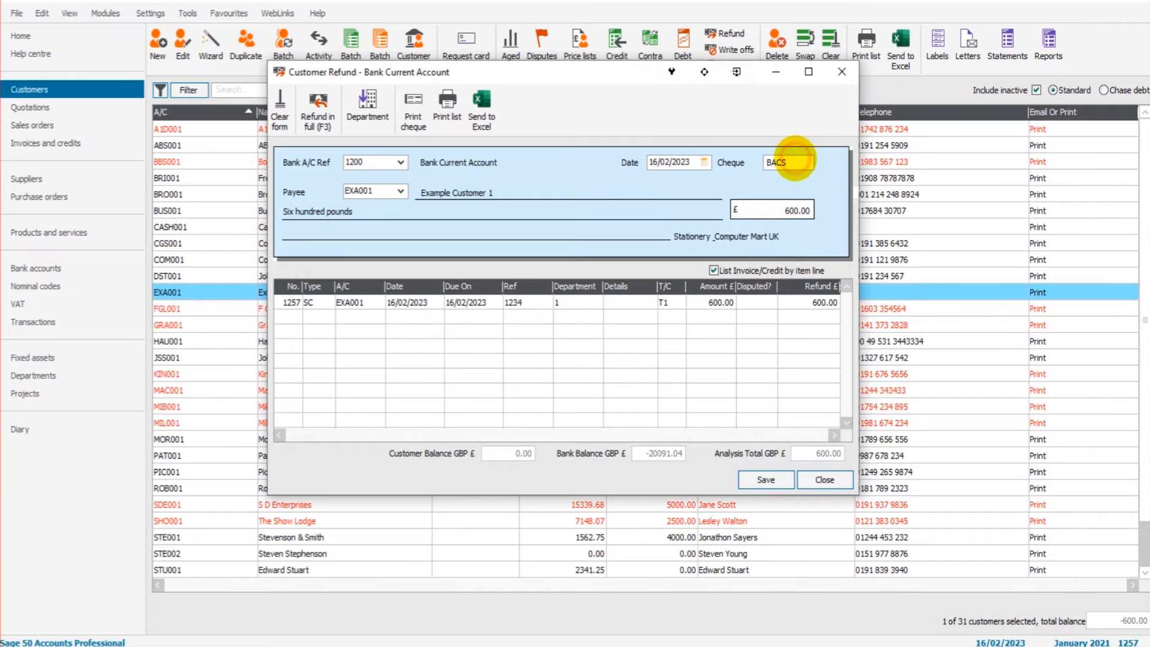
{"action": "mouse_move", "coordinate": [639, 236]}
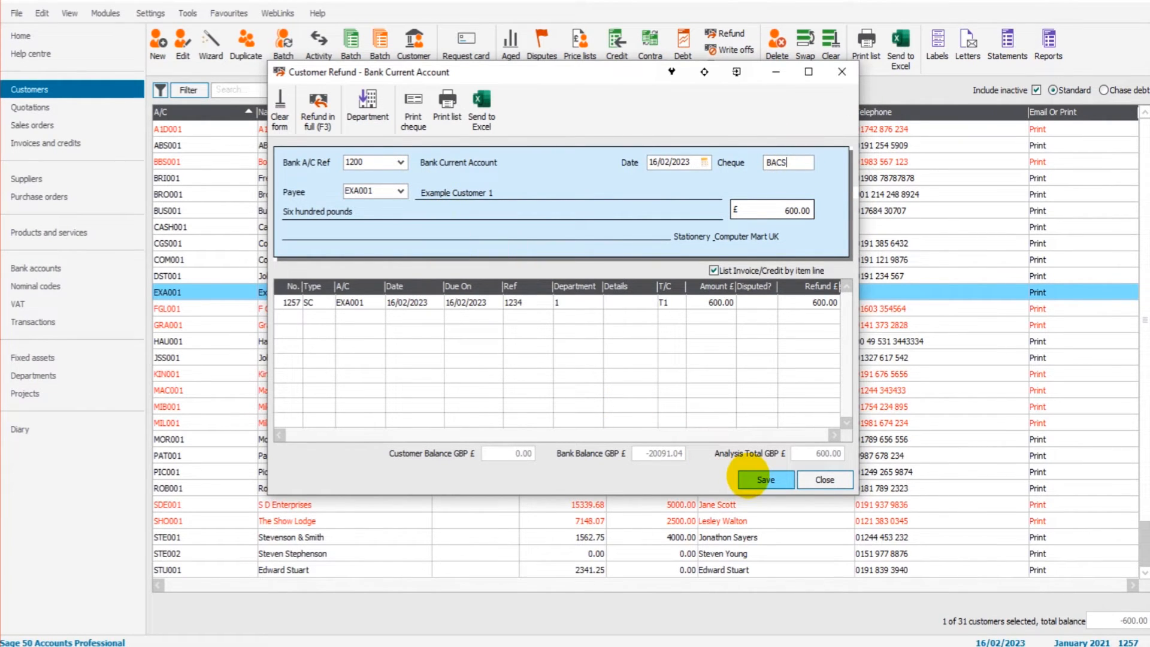
{"action": "left_click", "coordinate": [765, 480]}
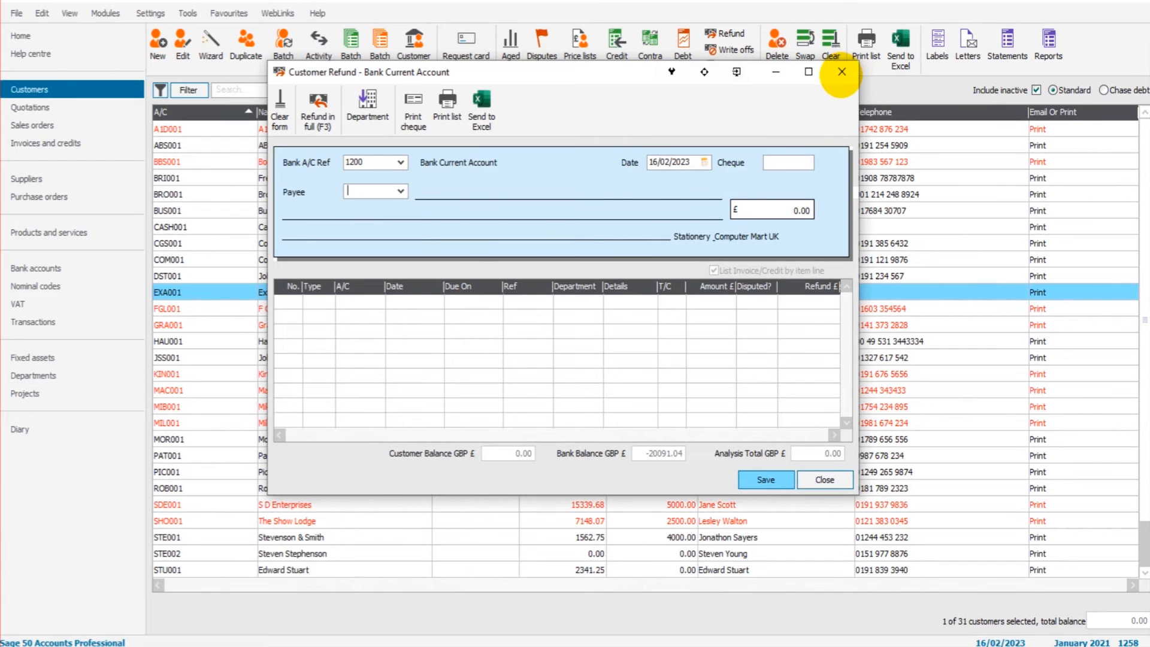
{"action": "left_click", "coordinate": [841, 72]}
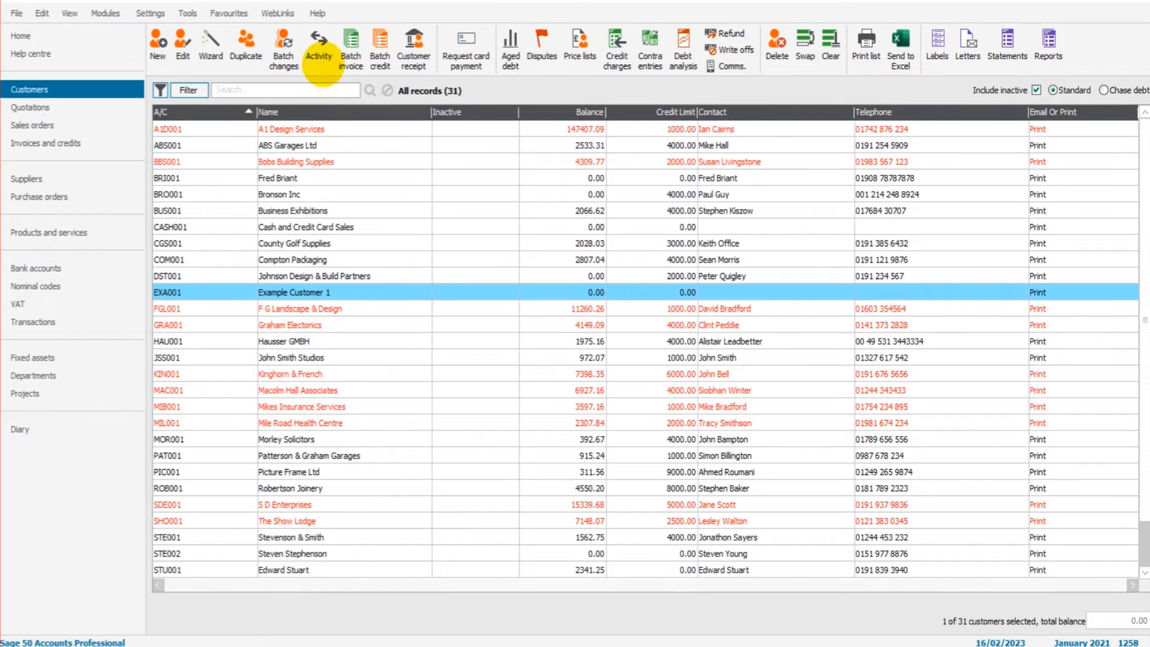
{"action": "left_click", "coordinate": [318, 43]}
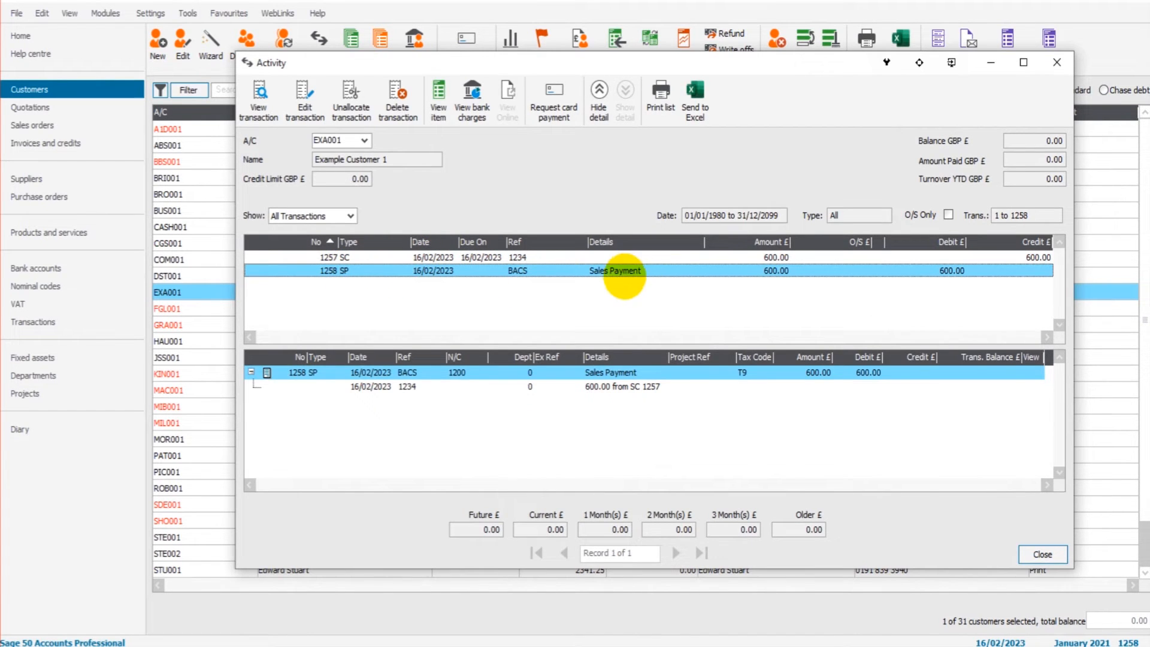
{"action": "mouse_move", "coordinate": [852, 274]}
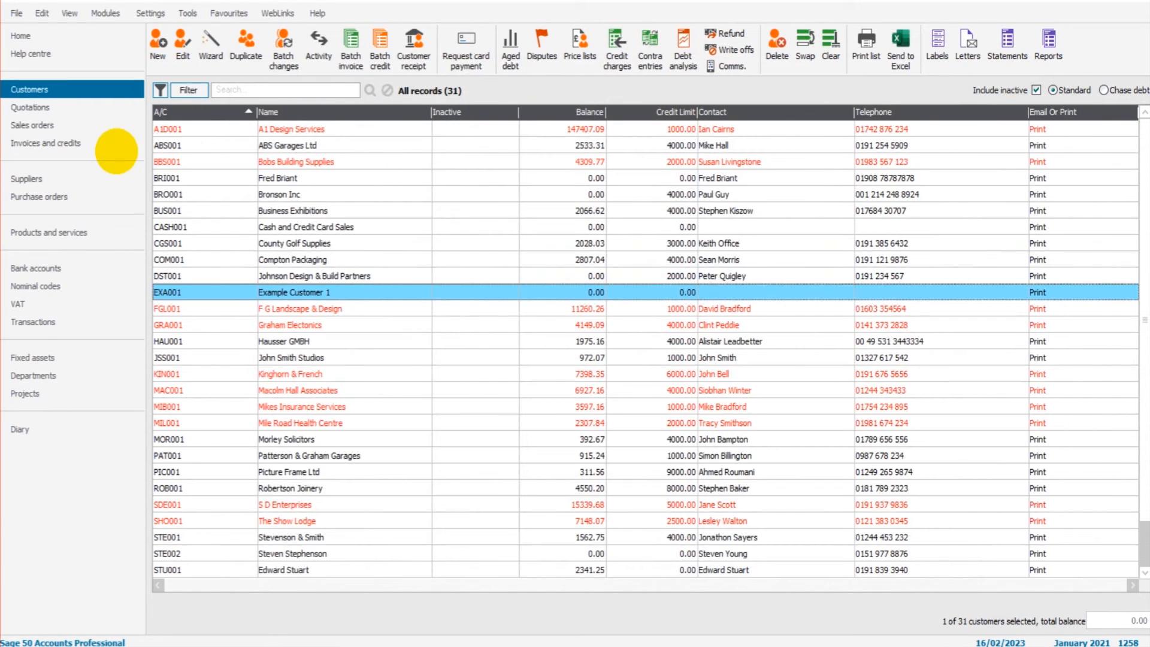
Add supplier account EXA002 named Example Supplier 2, then save and close it
{"action": "left_click", "coordinate": [26, 179]}
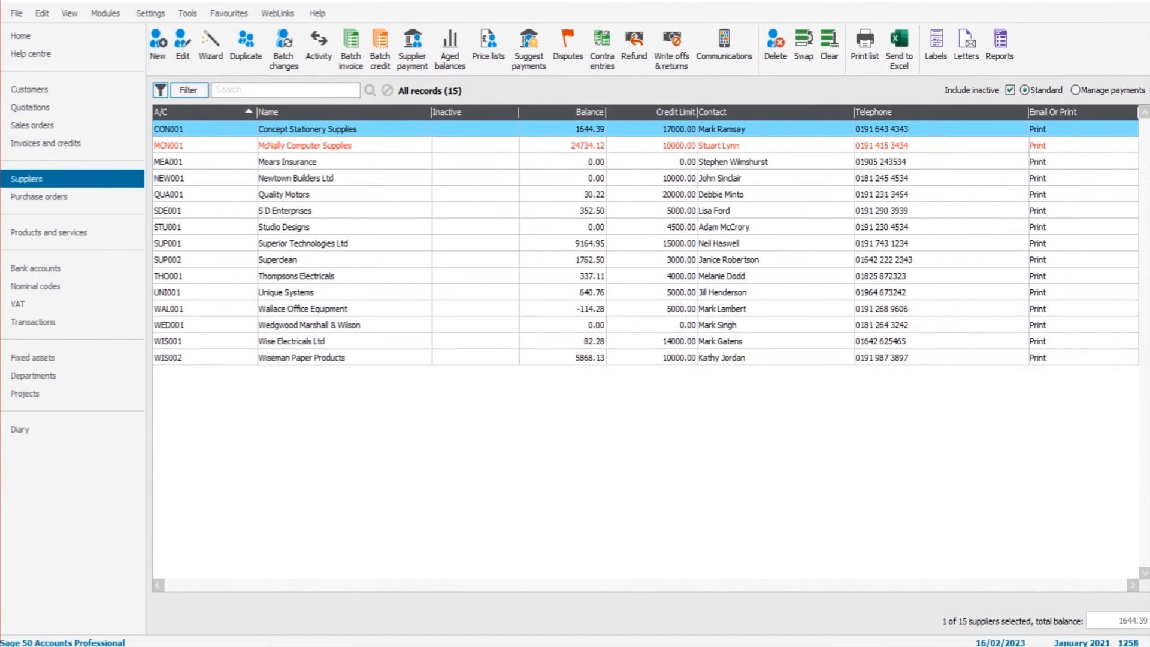
{"action": "left_click", "coordinate": [157, 42]}
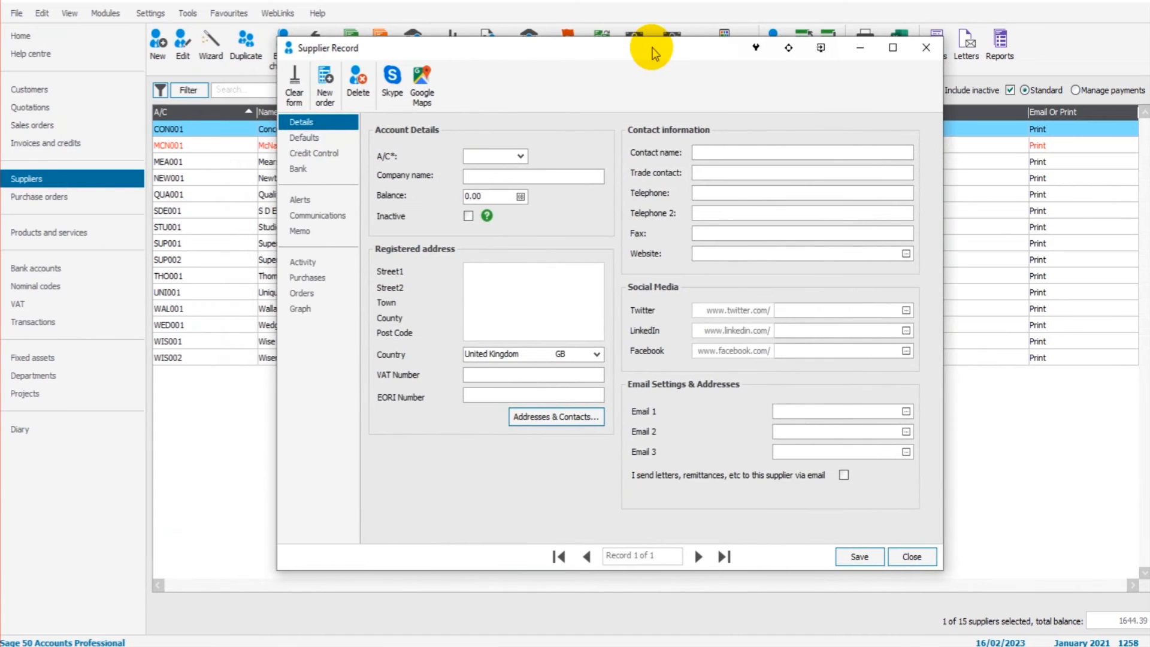
{"action": "type", "text": "EXA002"}
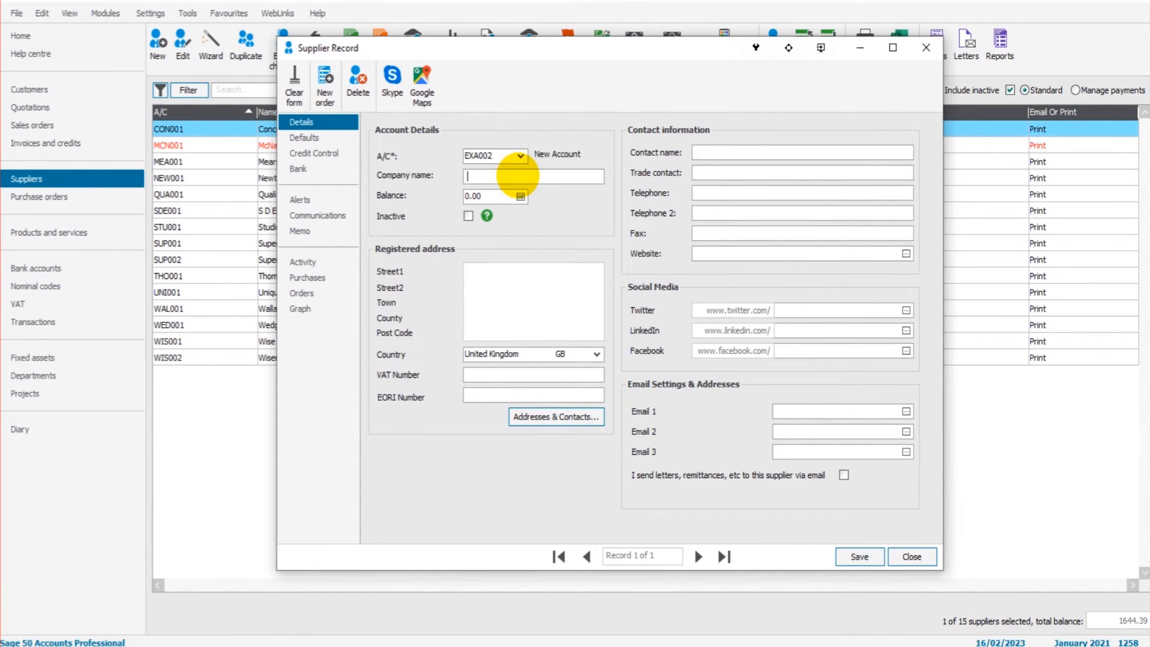
{"action": "type", "text": "eXAMPLE"}
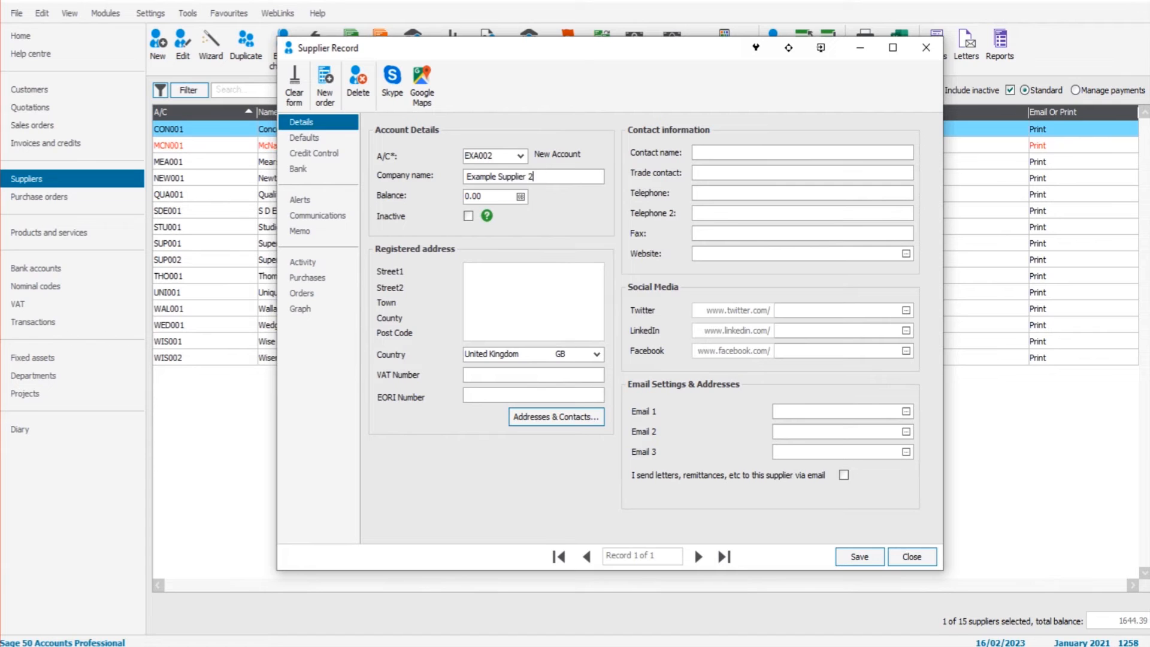
{"action": "left_click", "coordinate": [860, 556]}
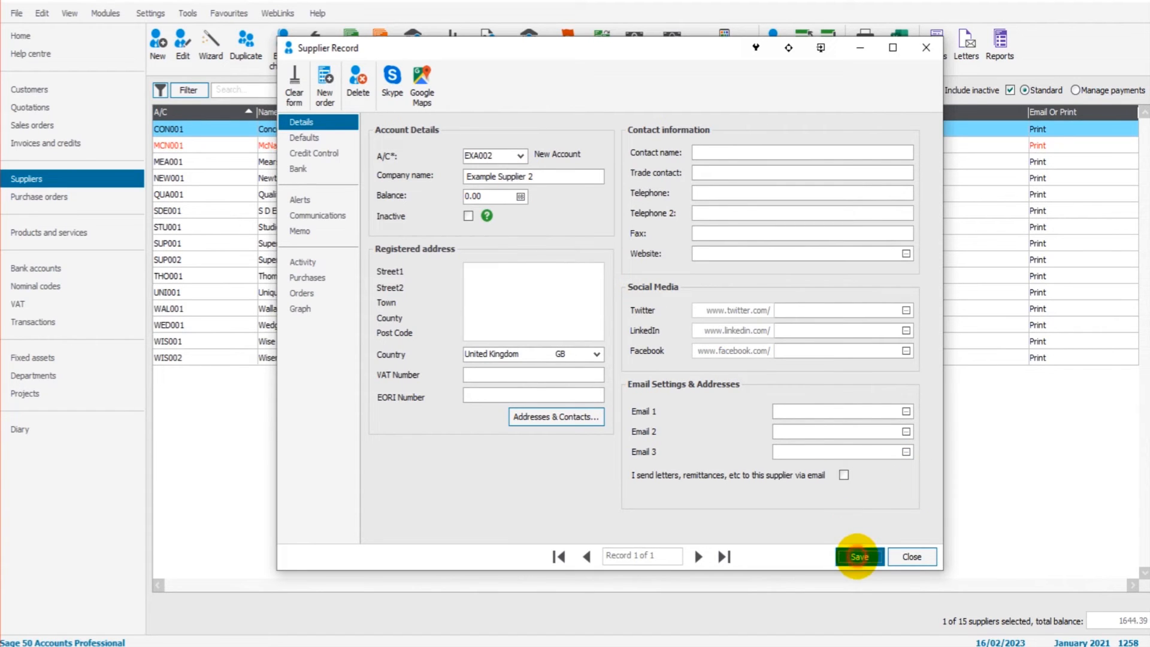
{"action": "left_click", "coordinate": [860, 557]}
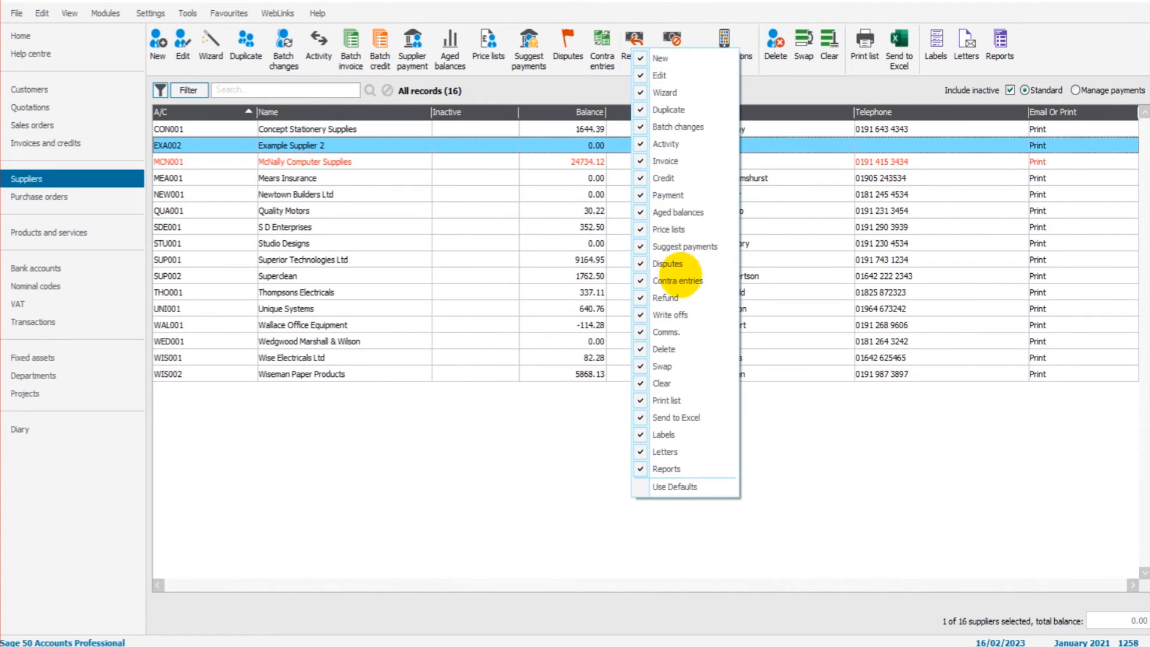
{"action": "mouse_move", "coordinate": [666, 298]}
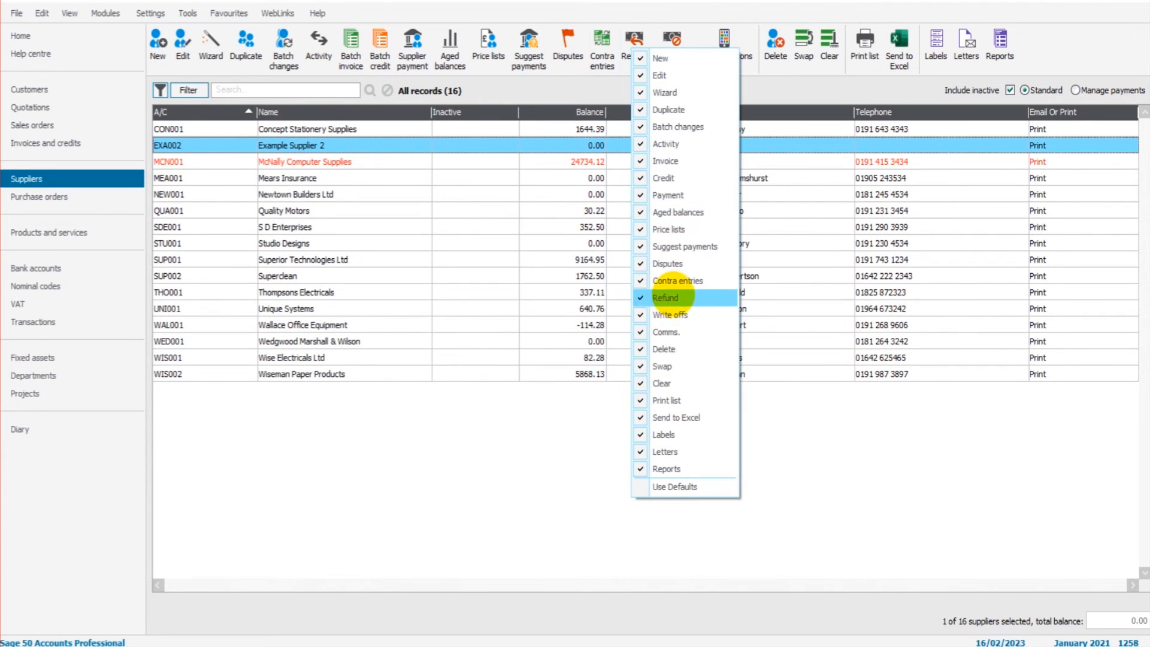
Make supplier refunds available on the Suppliers screen
{"action": "left_click", "coordinate": [666, 298]}
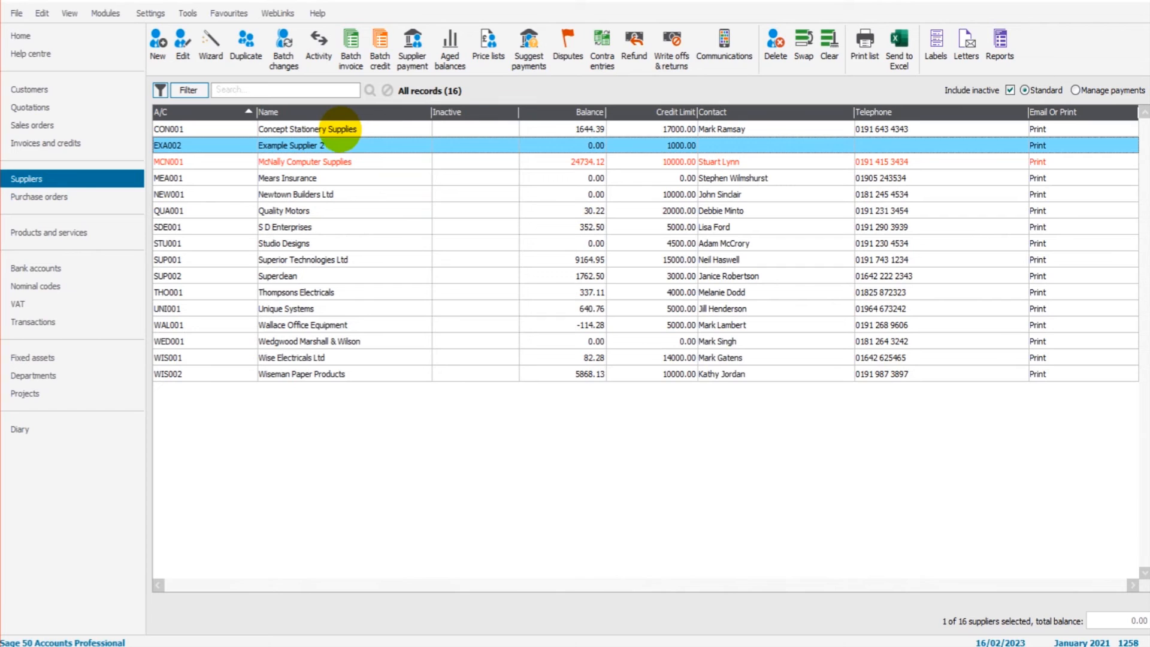
{"action": "mouse_move", "coordinate": [322, 162]}
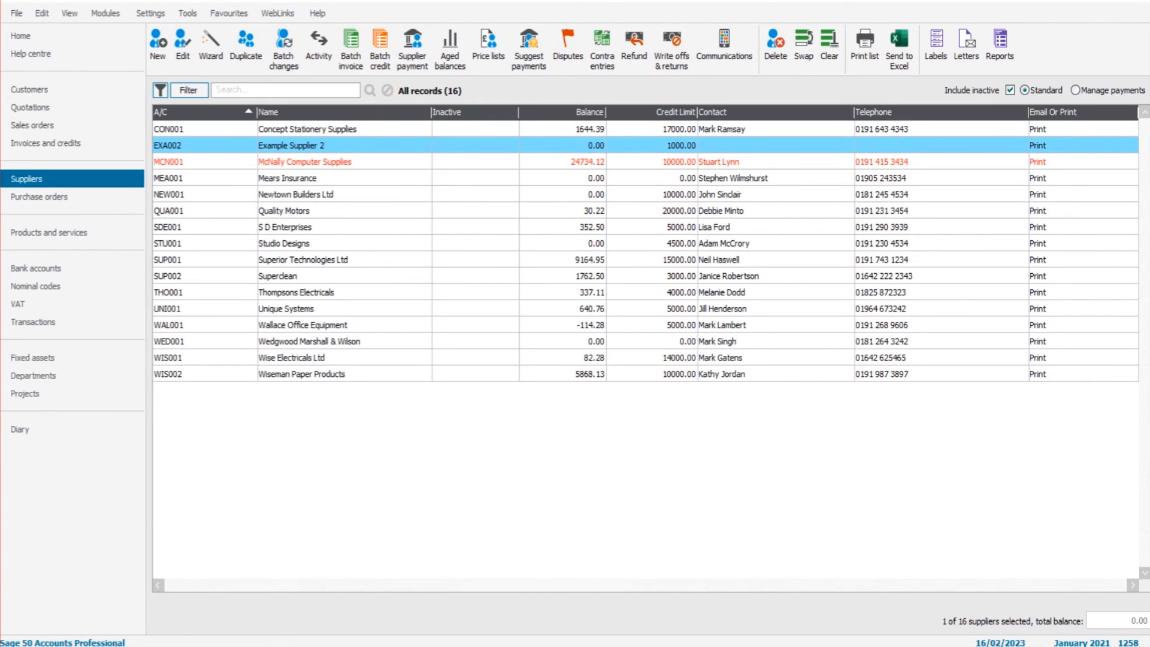
Pay Example Supplier 2 £1000 on account dated 13/02/2023, accepting the date warning
{"action": "left_click", "coordinate": [412, 39]}
{"action": "type", "text": "EXA"}
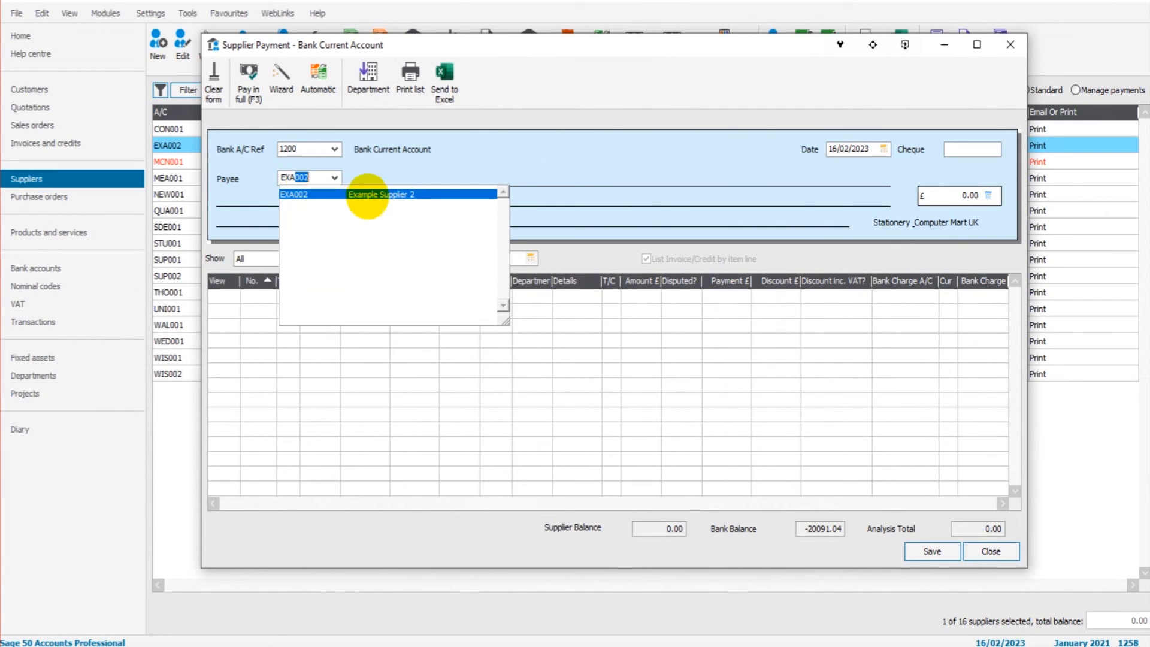
{"action": "left_click", "coordinate": [382, 194]}
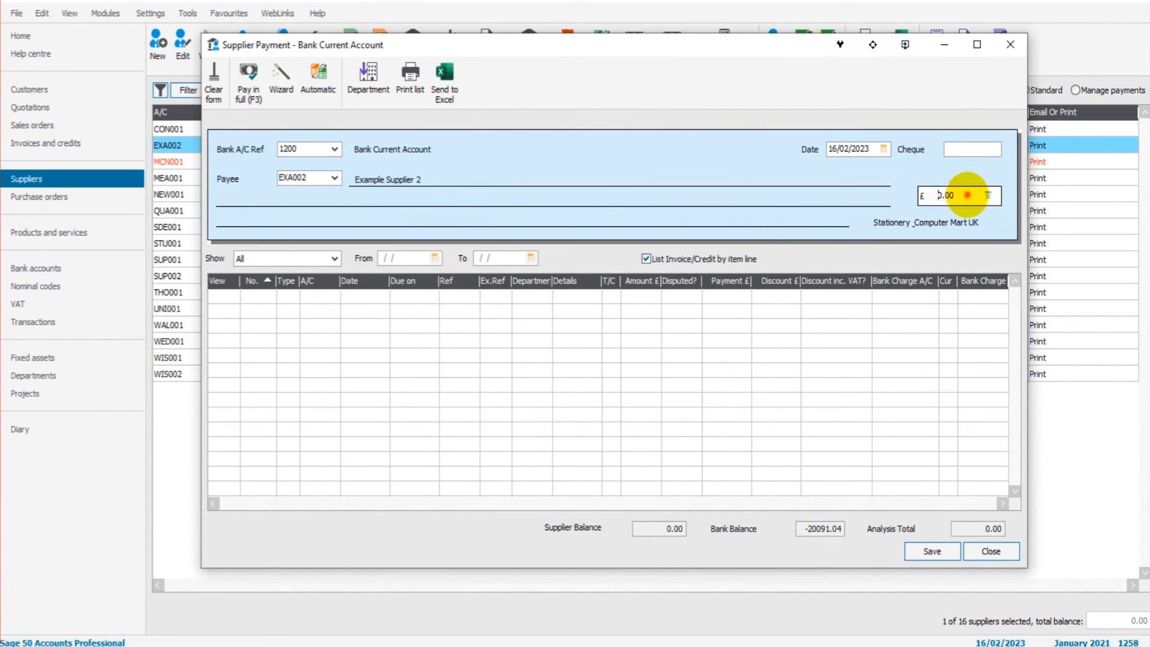
{"action": "left_click", "coordinate": [889, 149]}
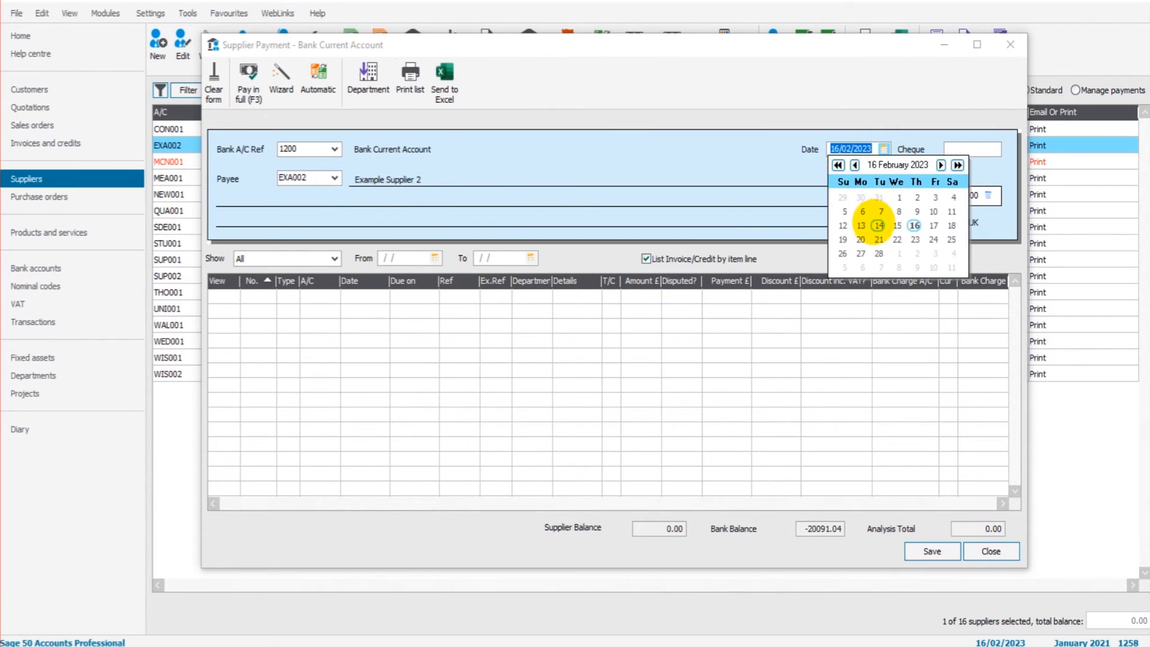
{"action": "left_click", "coordinate": [860, 225]}
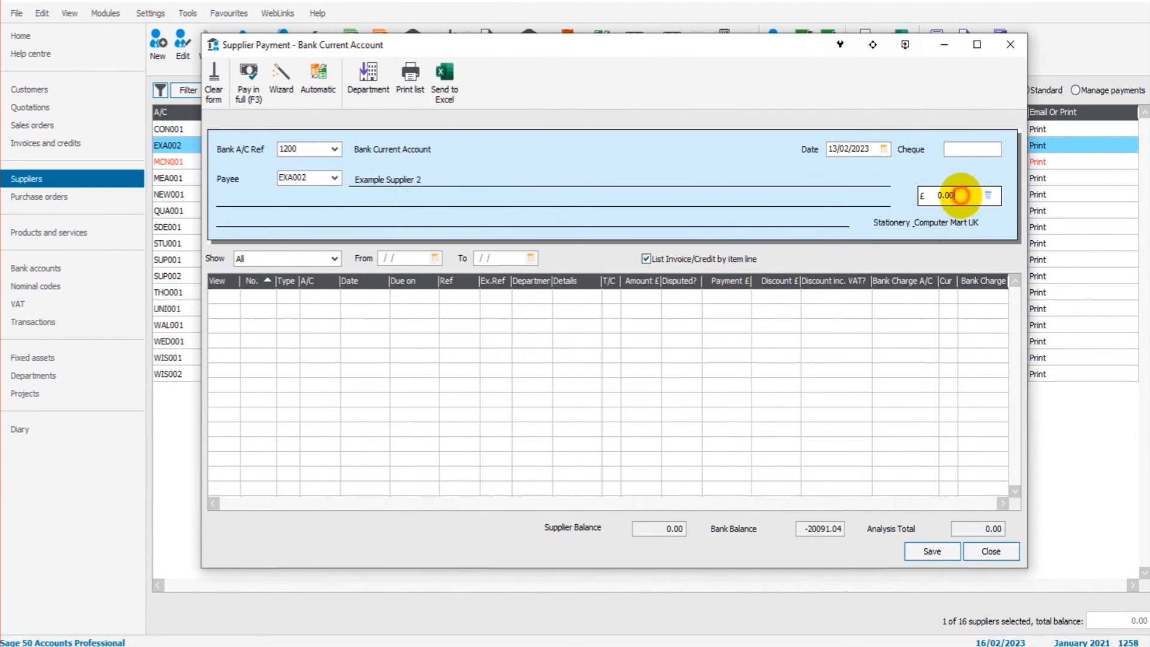
{"action": "type", "text": "100"}
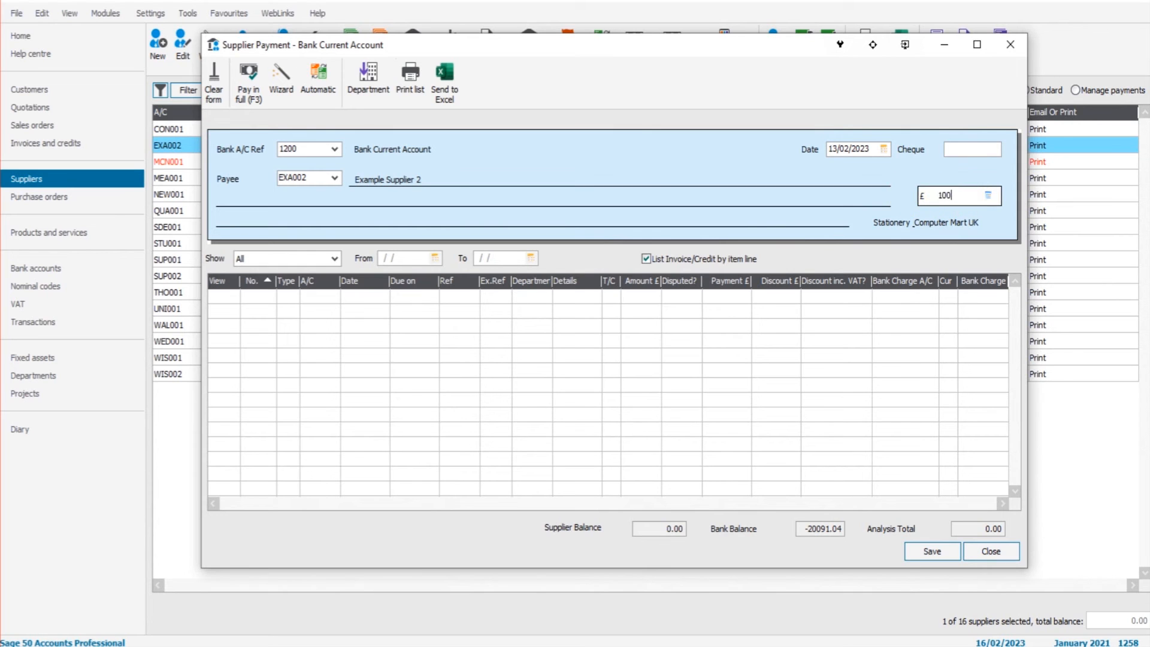
{"action": "left_click", "coordinate": [932, 551]}
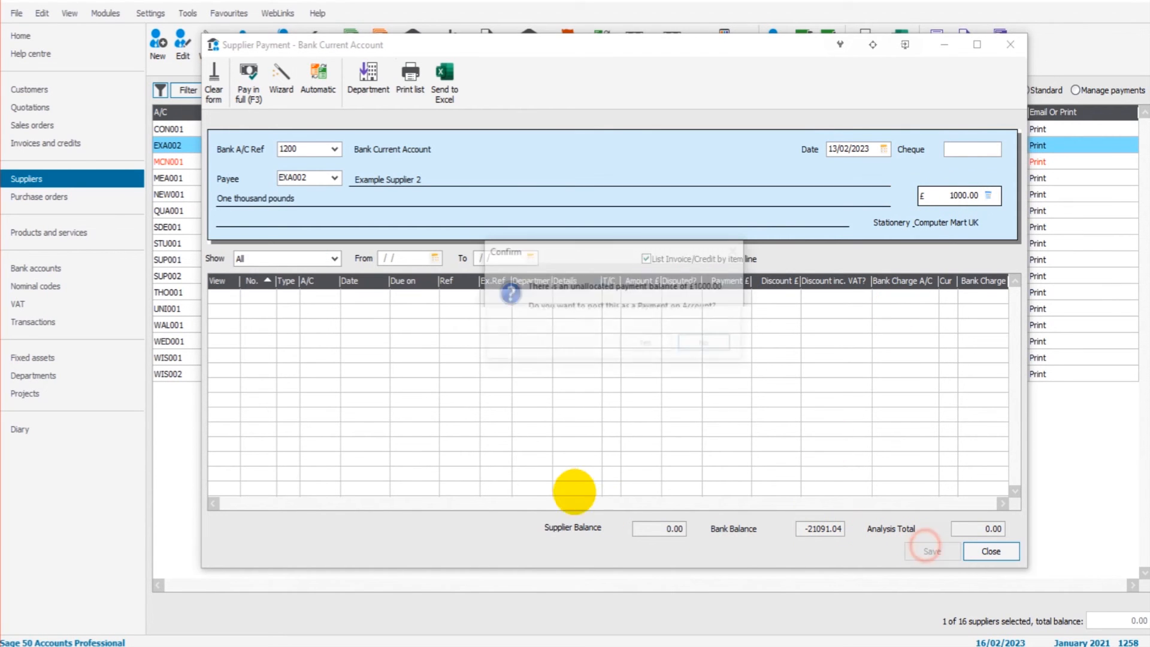
{"action": "left_click", "coordinate": [932, 551]}
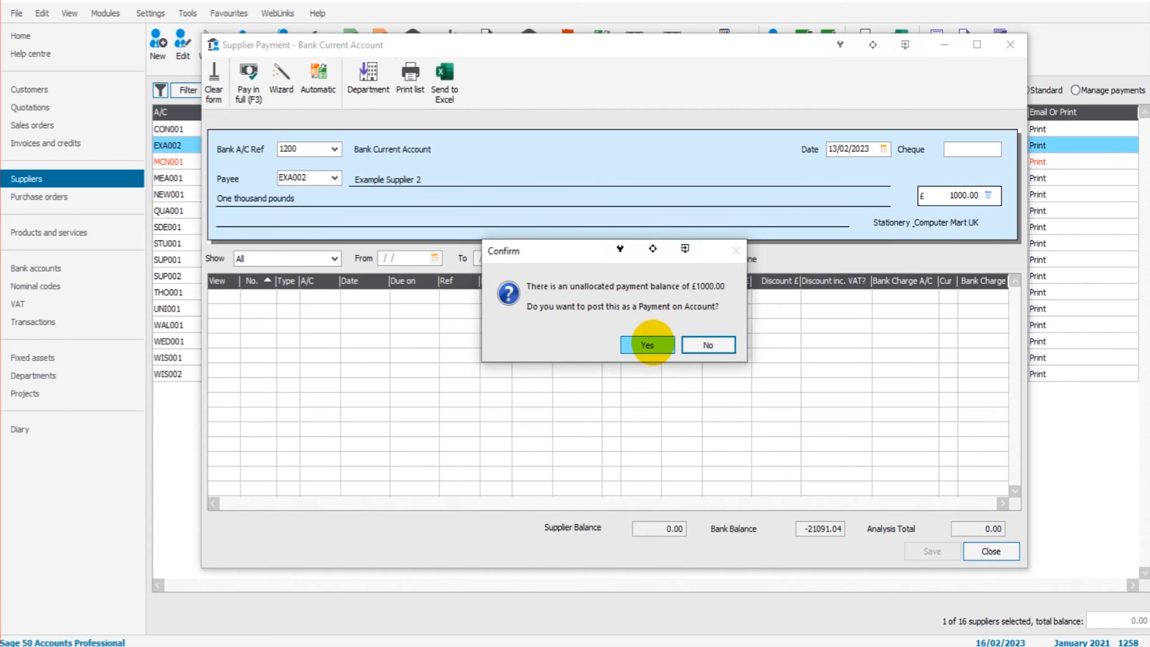
{"action": "left_click", "coordinate": [647, 345]}
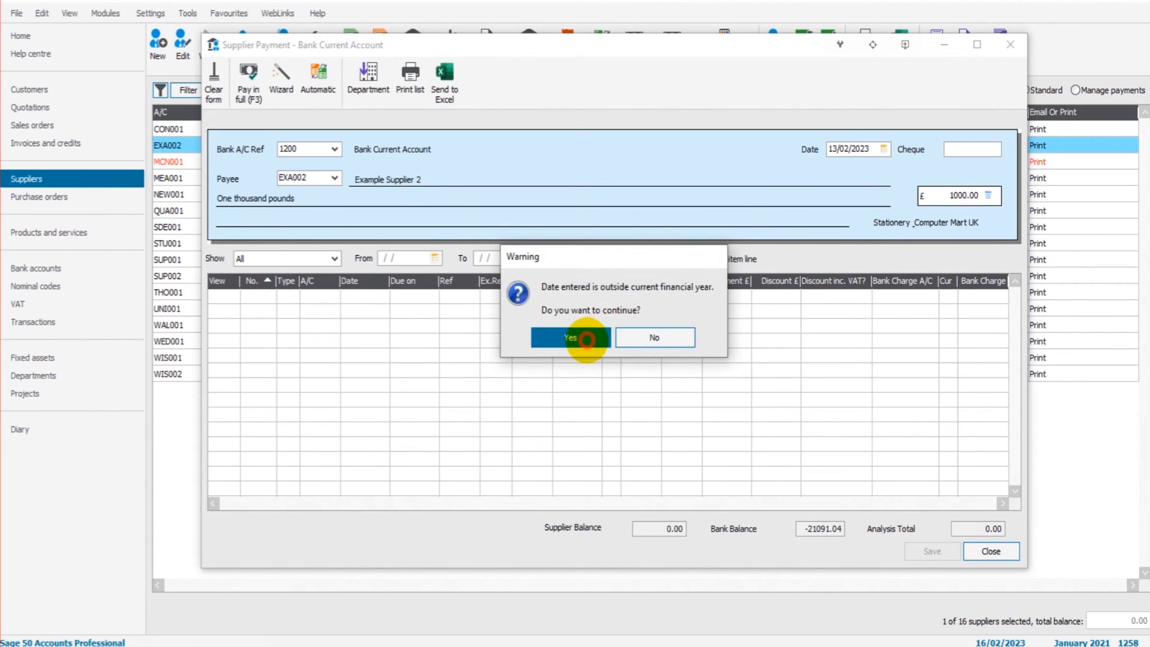
{"action": "left_click", "coordinate": [570, 337]}
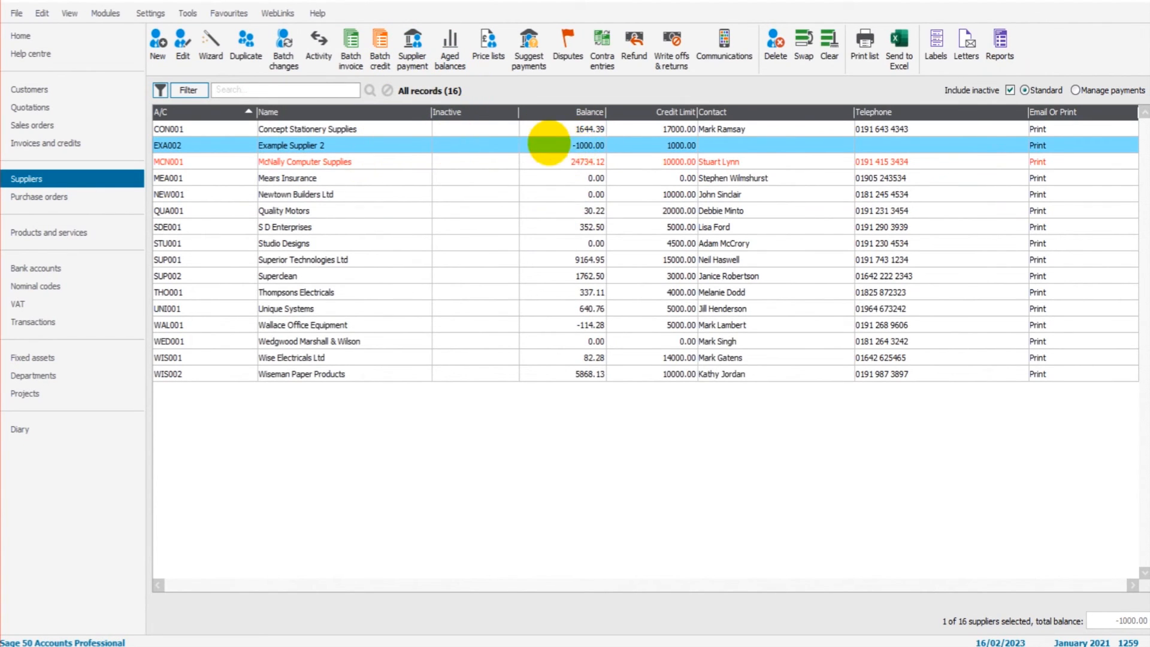
{"action": "mouse_move", "coordinate": [607, 145]}
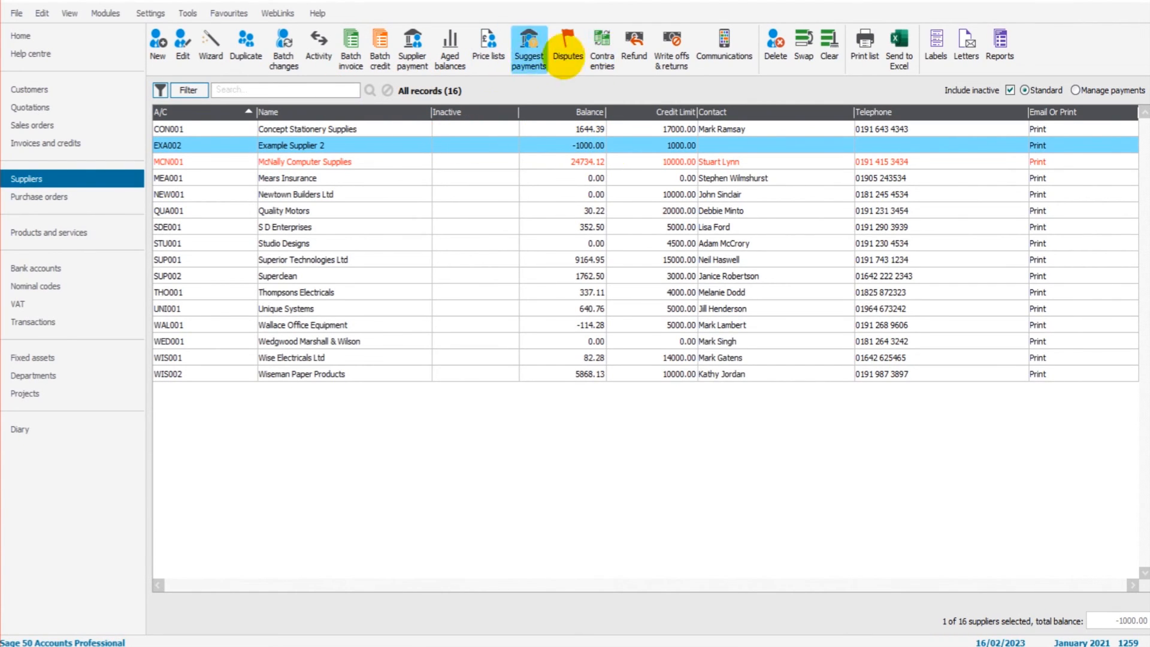
Refund Example Supplier 2's 1000.00 payment on account and close the refund form
{"action": "left_click", "coordinate": [635, 45]}
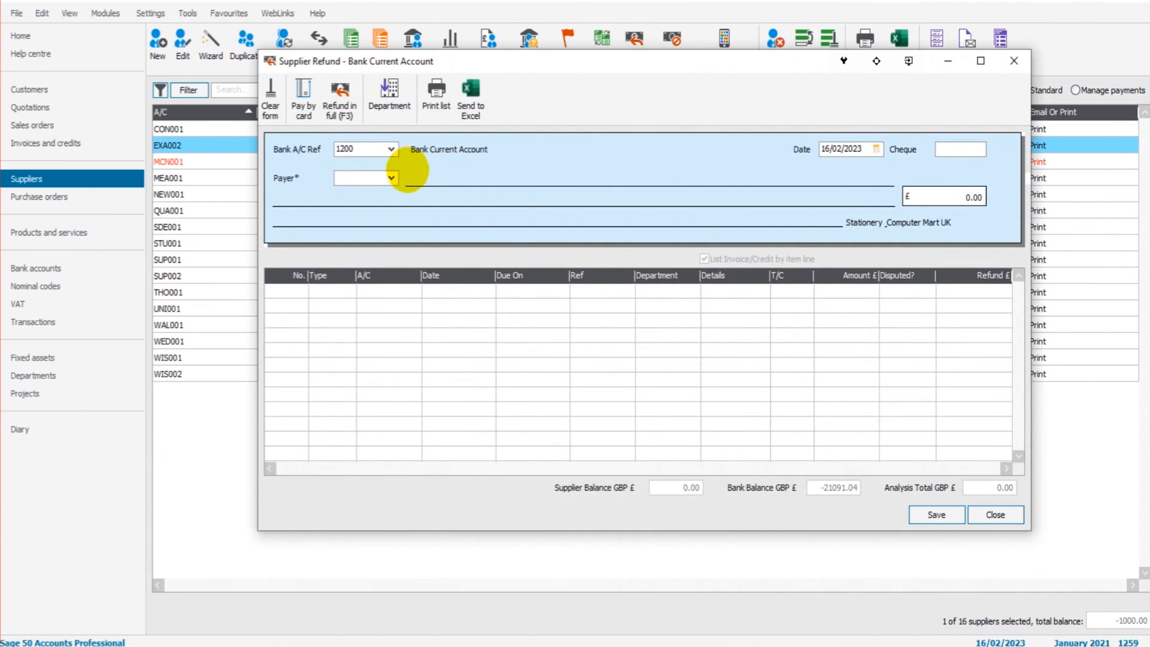
{"action": "left_click", "coordinate": [391, 177]}
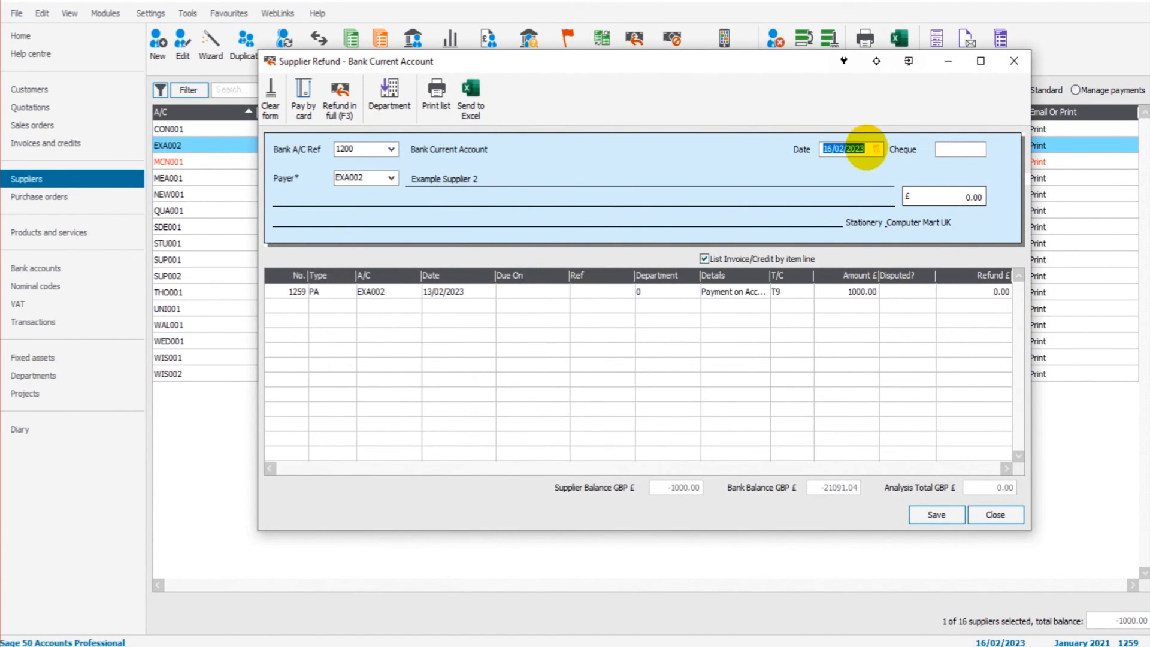
{"action": "left_click", "coordinate": [955, 196]}
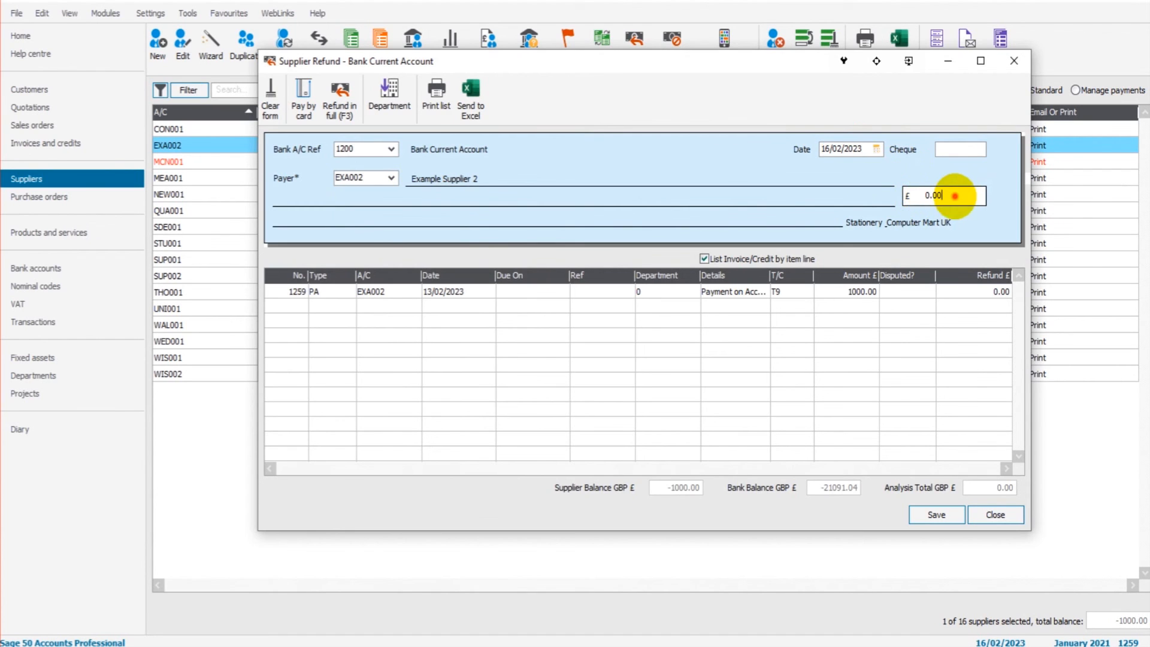
{"action": "type", "text": "1000.00"}
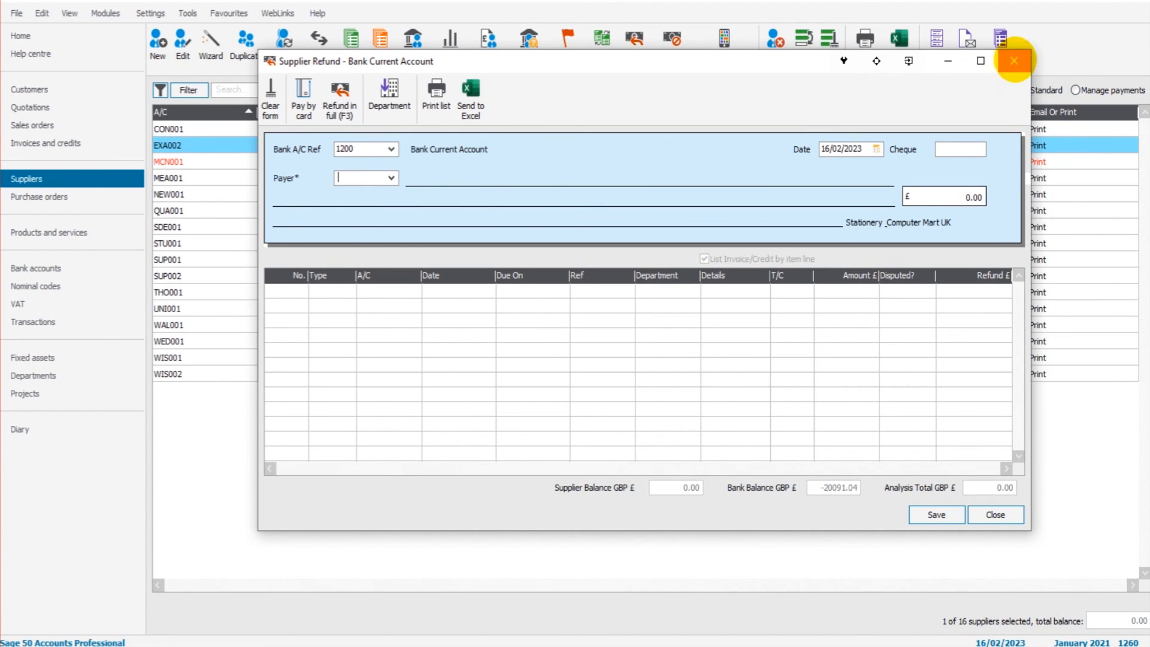
{"action": "left_click", "coordinate": [1013, 59]}
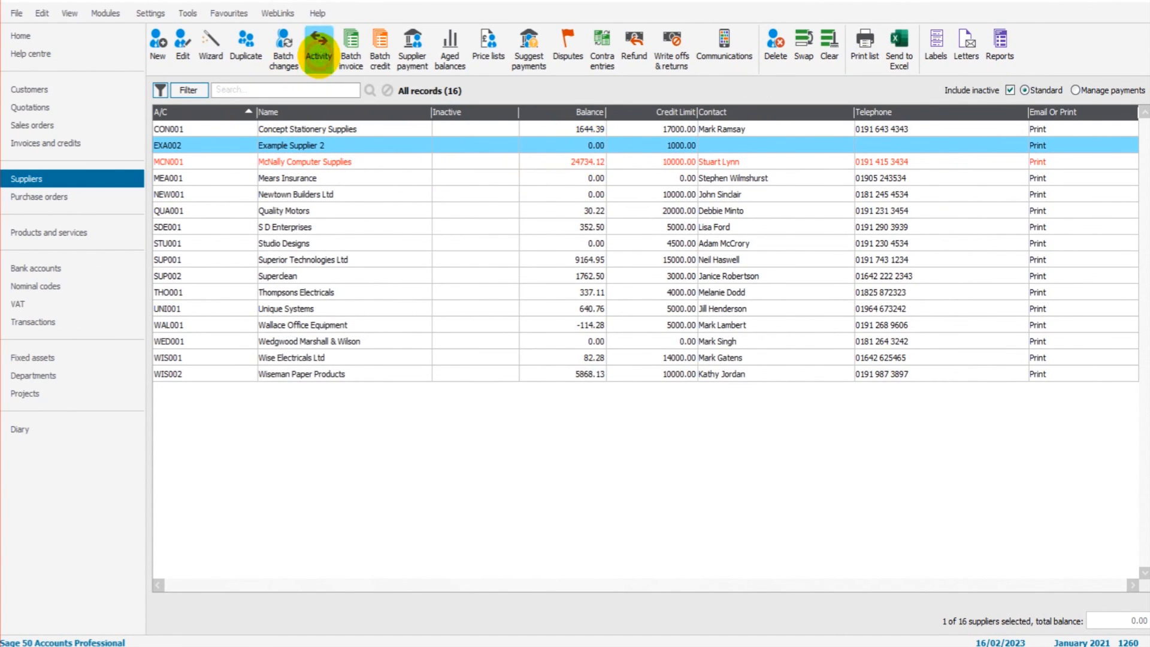
{"action": "mouse_move", "coordinate": [318, 42]}
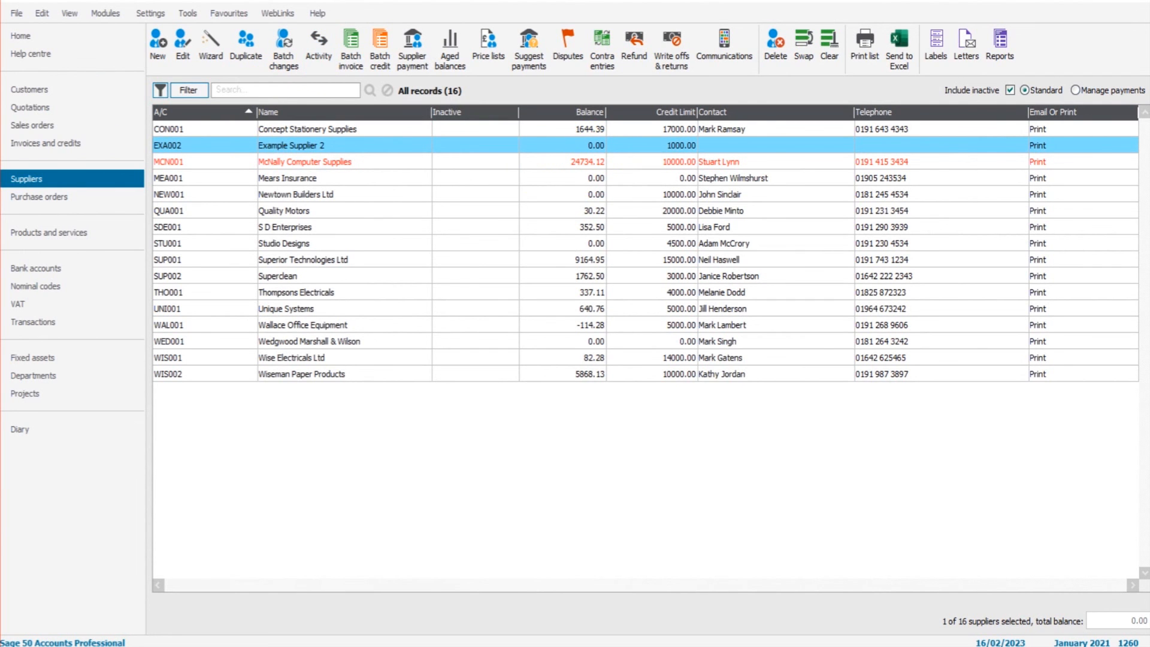
{"action": "left_click", "coordinate": [317, 42]}
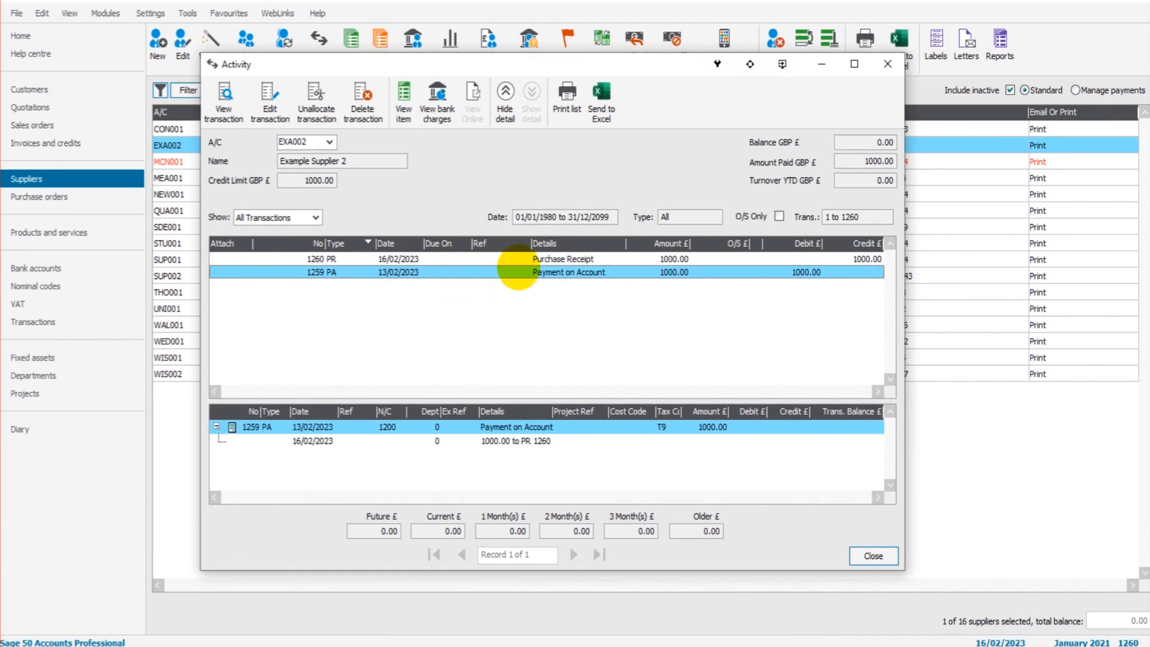
{"action": "left_click", "coordinate": [564, 258]}
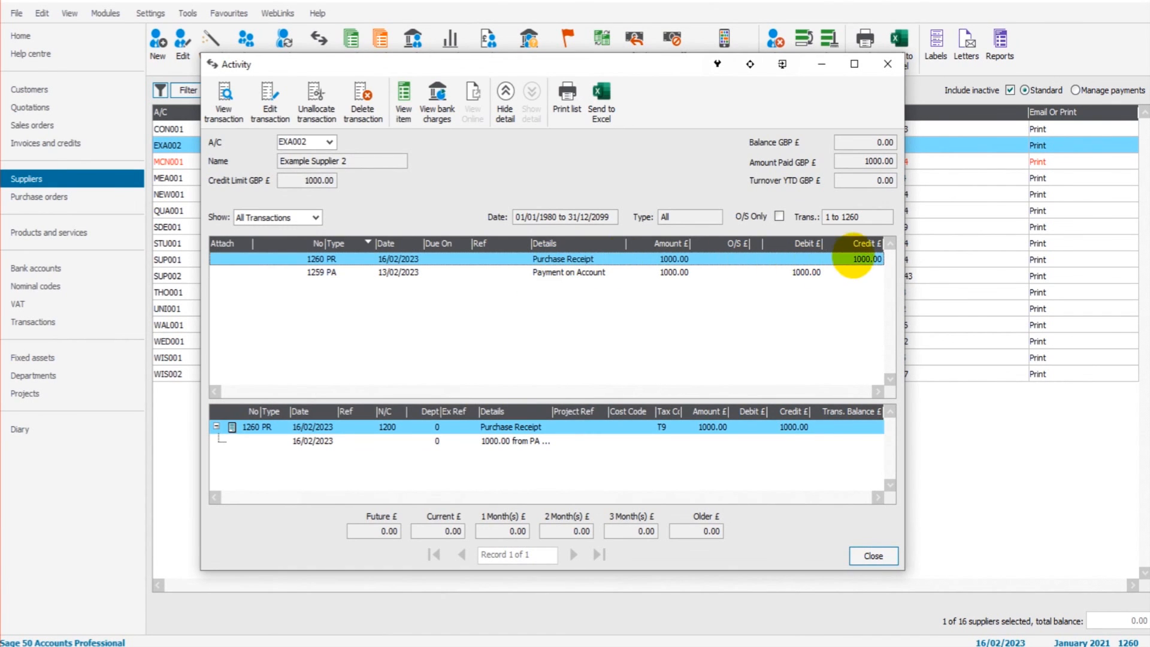
{"action": "mouse_move", "coordinate": [909, 80]}
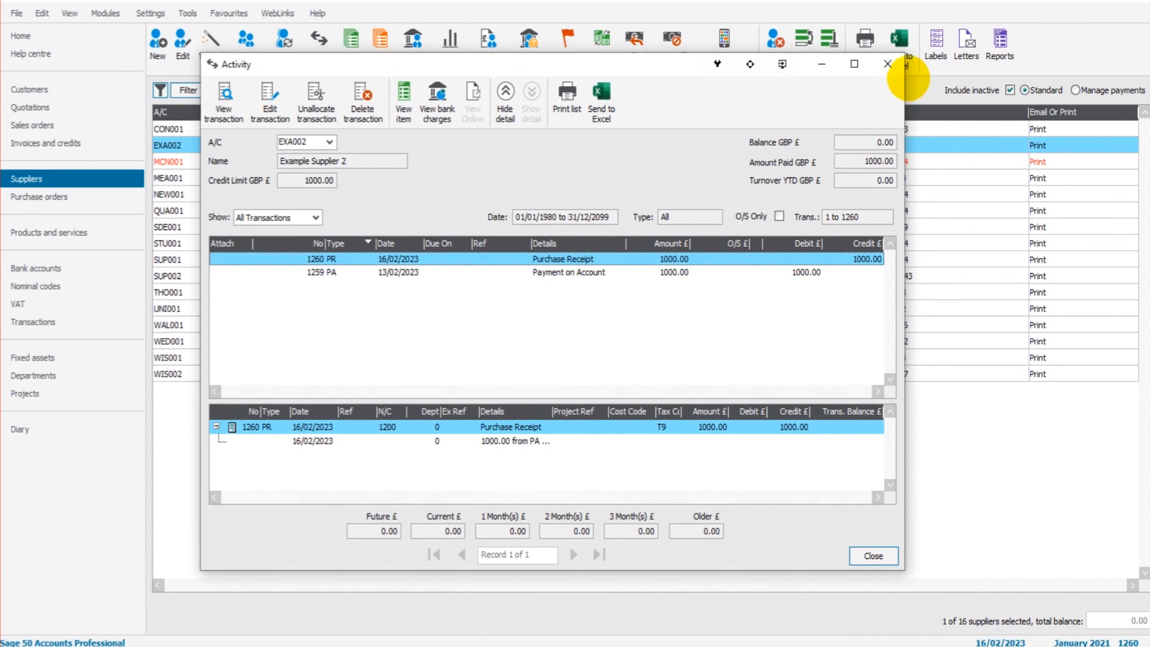
{"action": "left_click", "coordinate": [873, 556]}
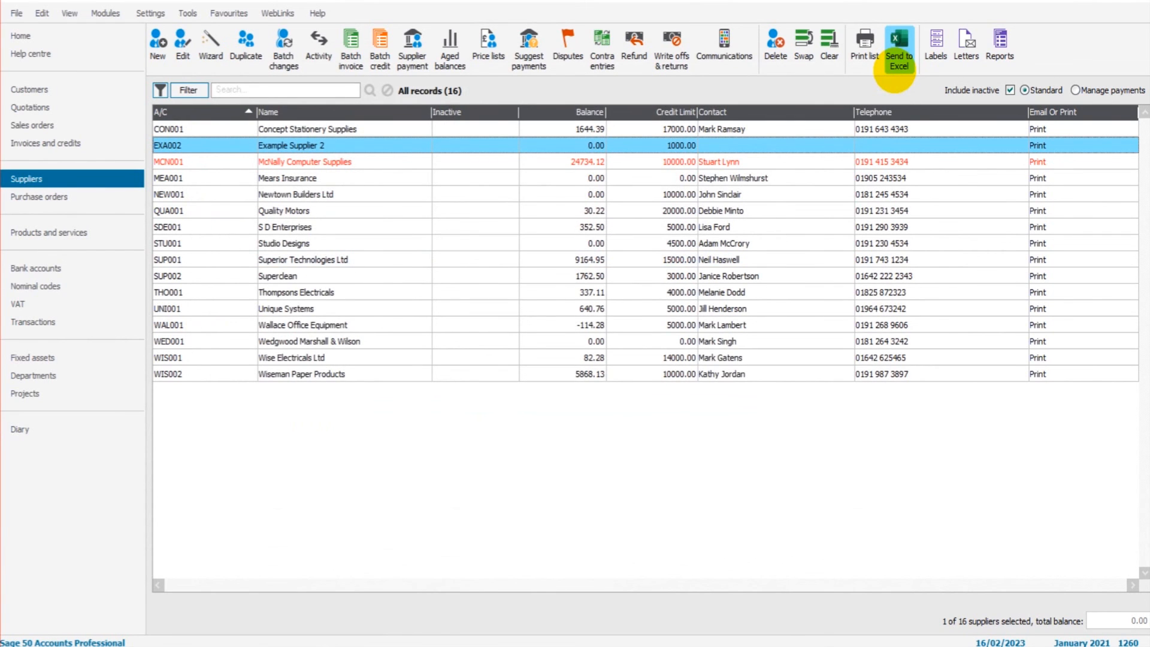